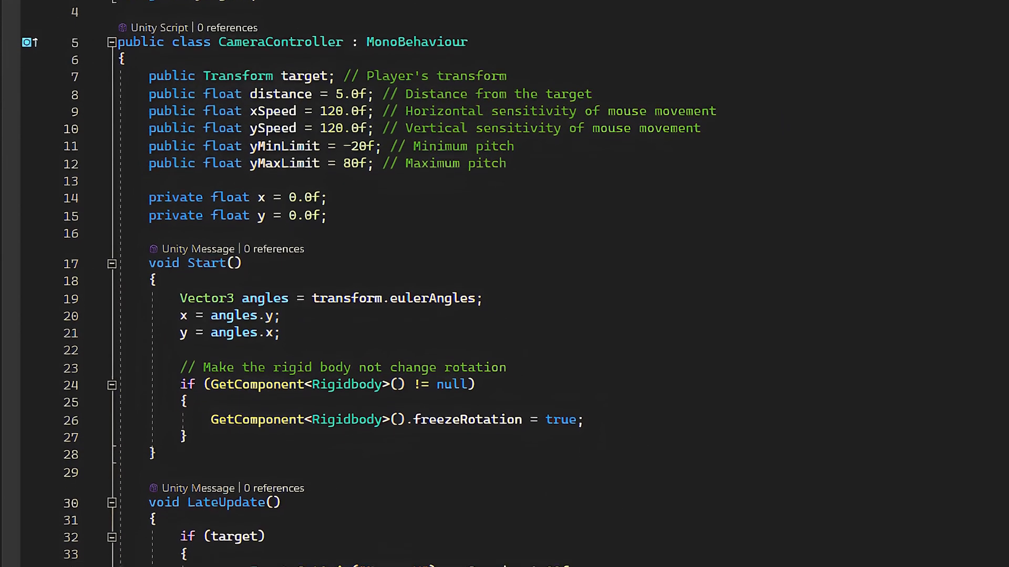
# - Bring the Cinemachine package into the project via the Package Manager
pyautogui.scroll(-3)
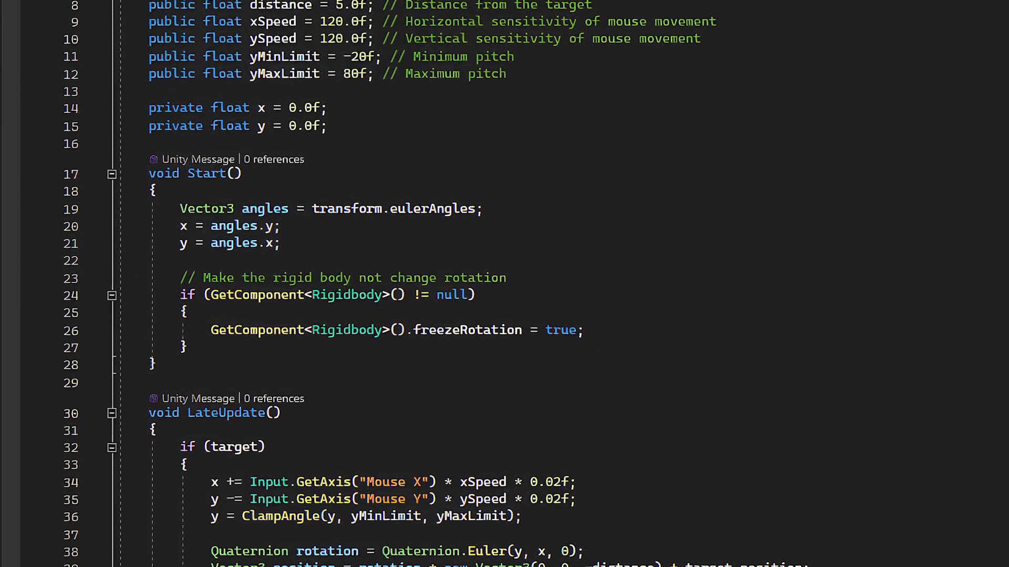
pyautogui.scroll(-3)
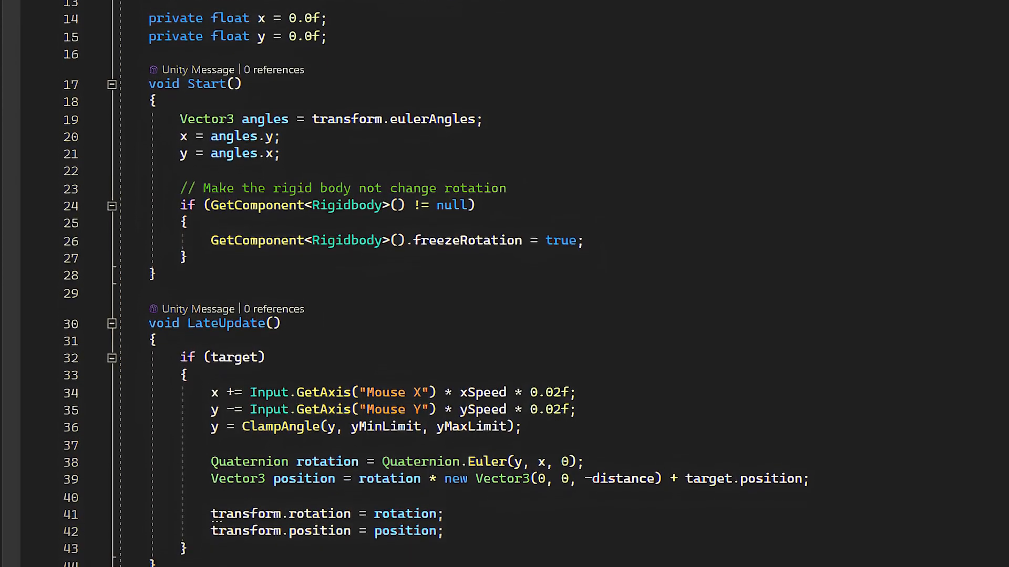
pyautogui.scroll(-3)
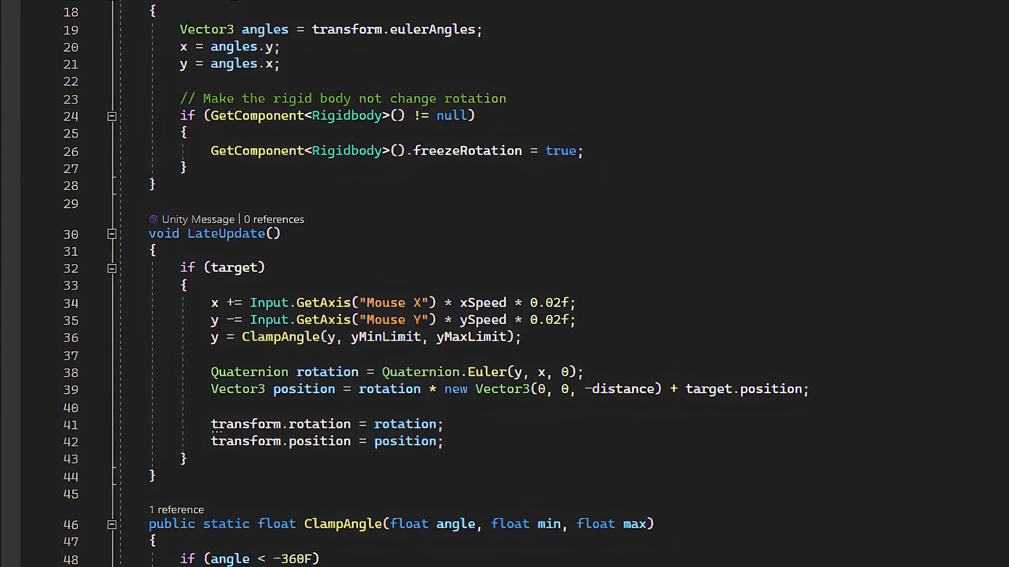
pyautogui.scroll(-3)
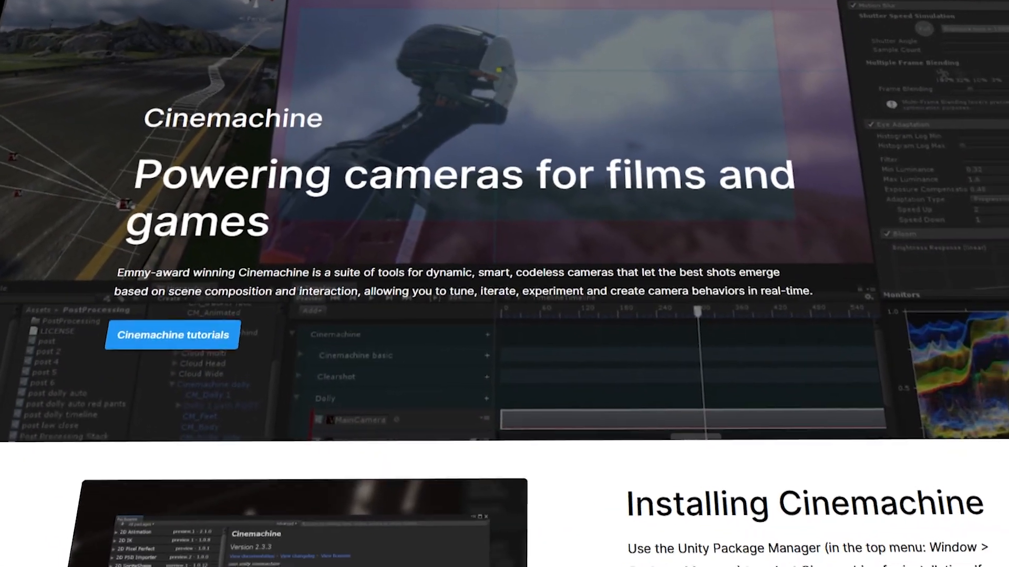
pyautogui.scroll(-3)
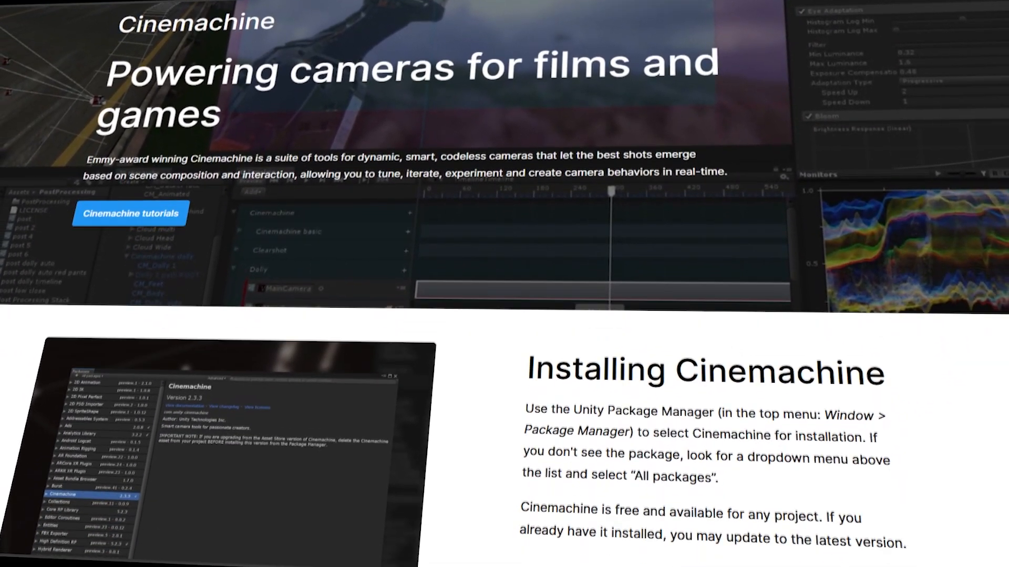
pyautogui.scroll(-3)
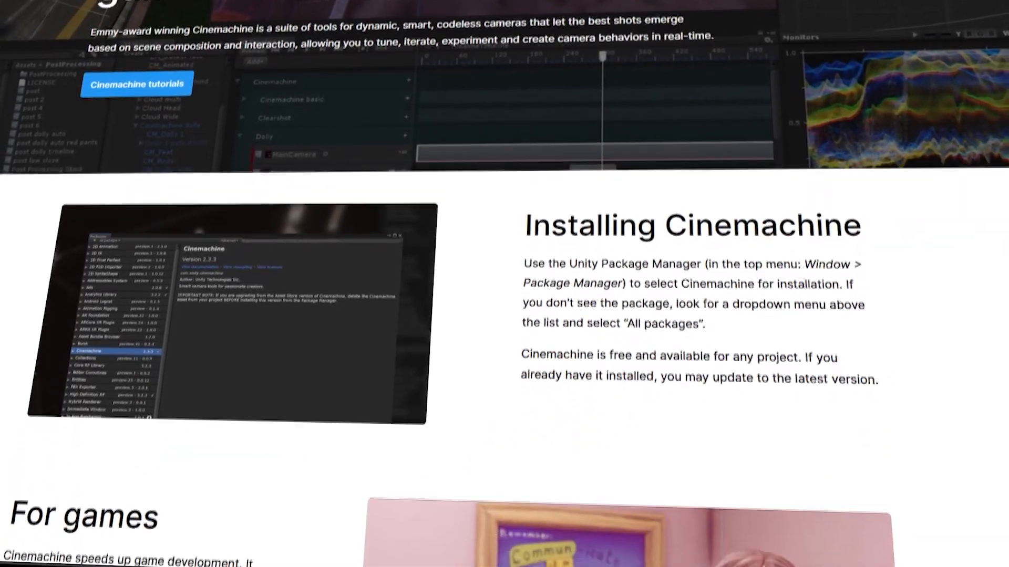
pyautogui.scroll(-3)
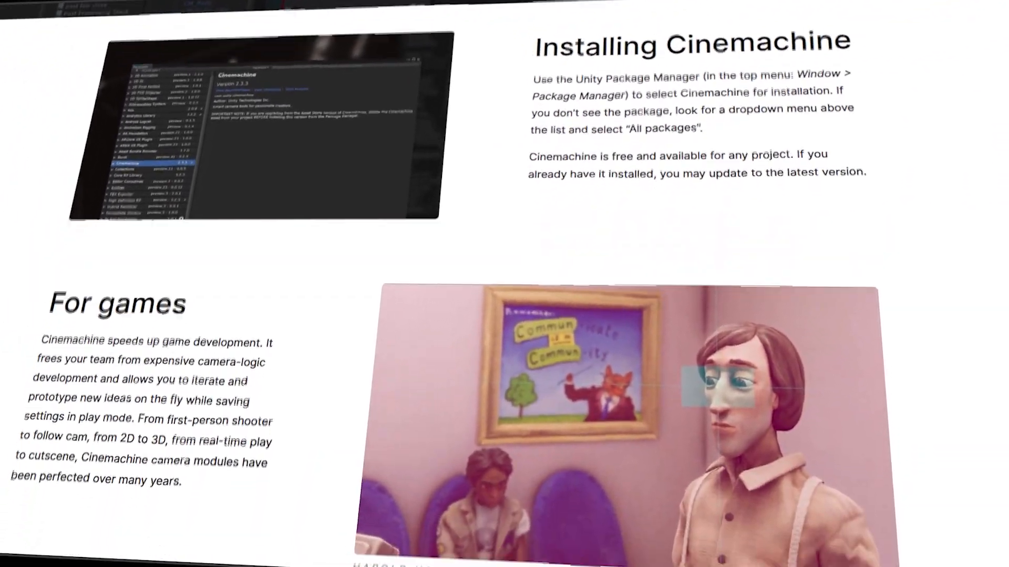
pyautogui.scroll(-3)
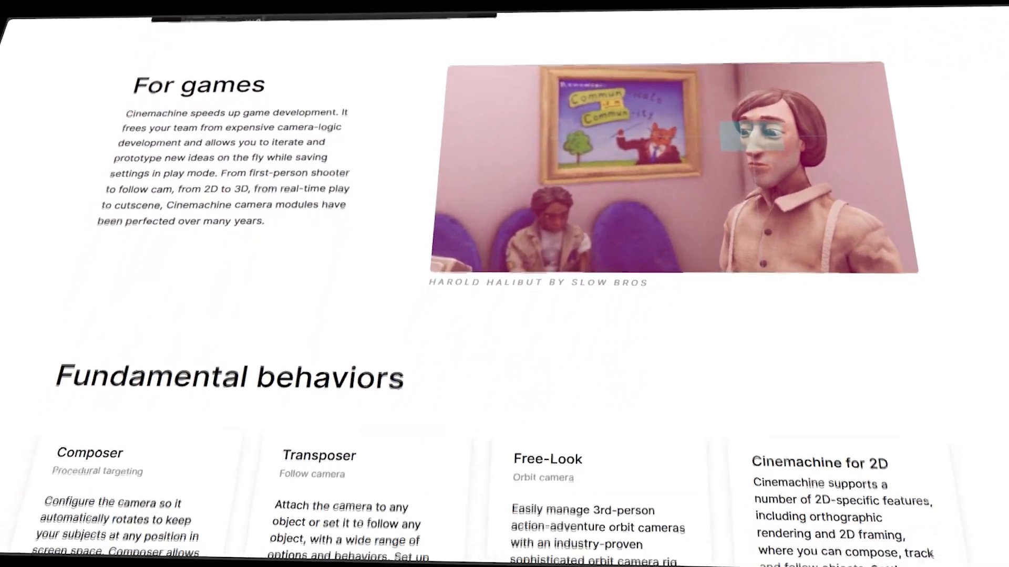
pyautogui.scroll(-3)
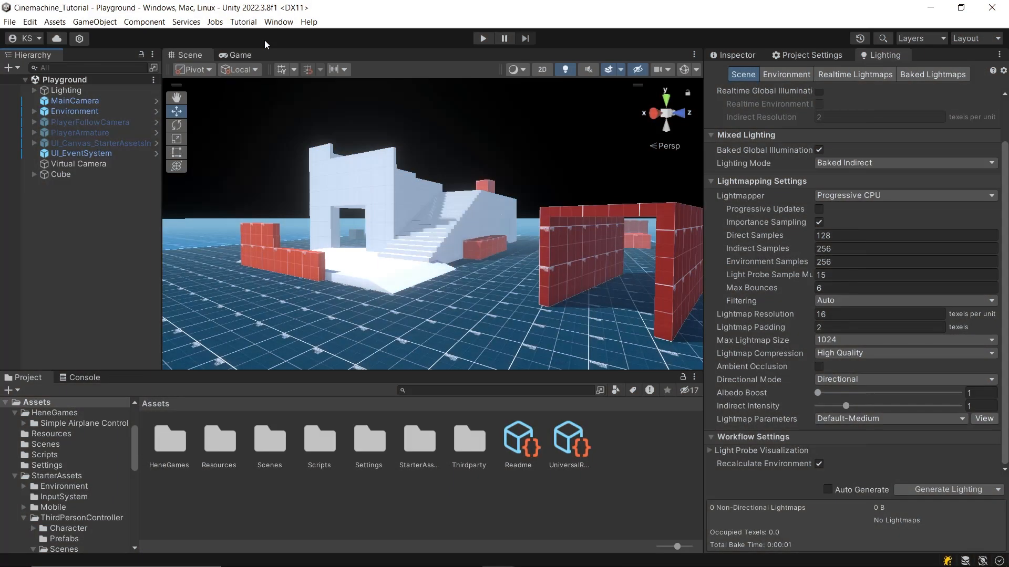
pyautogui.click(278, 21)
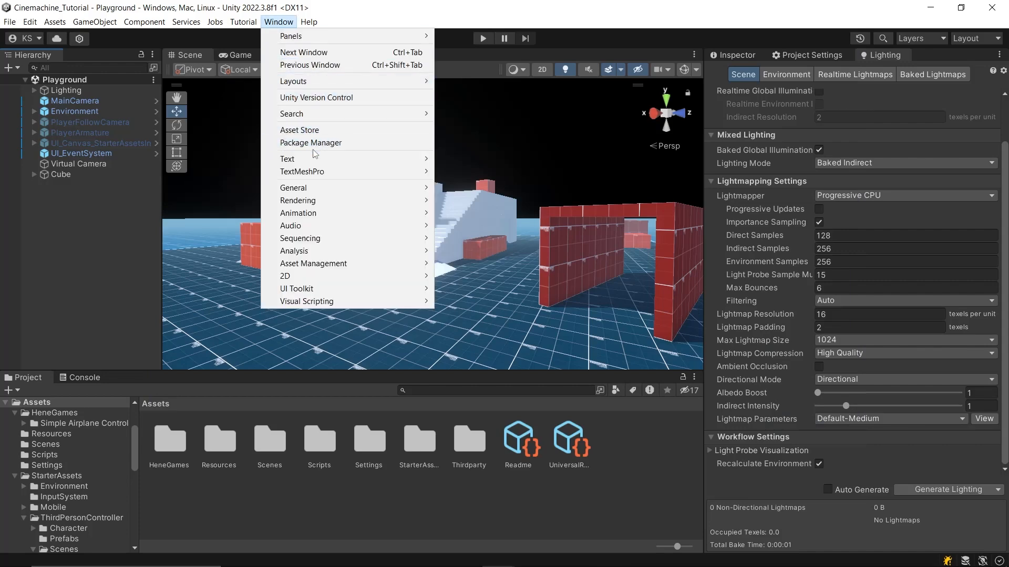
pyautogui.click(311, 143)
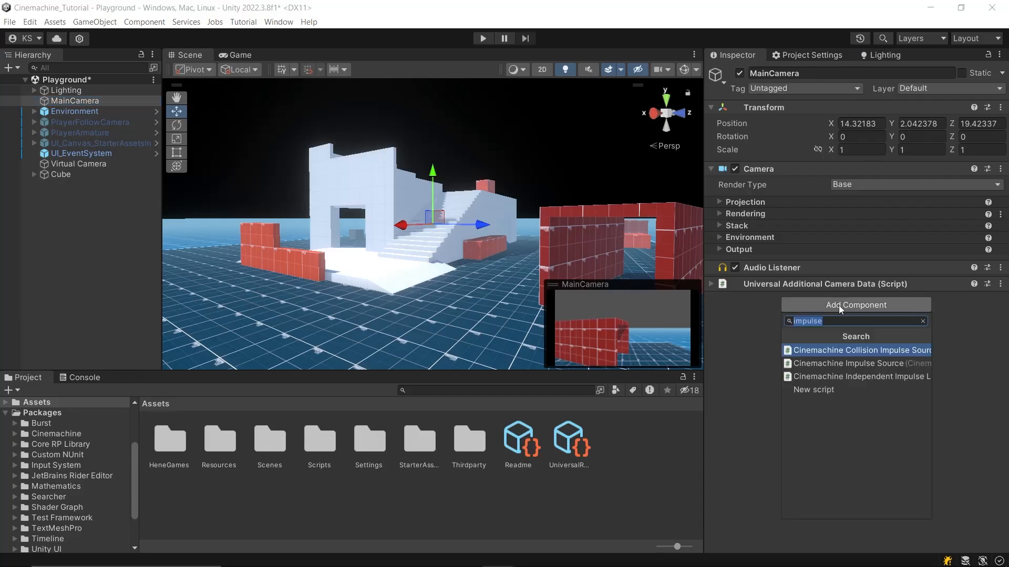
# - Add a CinemachineBrain component to the MainCamera by searching 'cinema'
pyautogui.write('cinemachine bra')
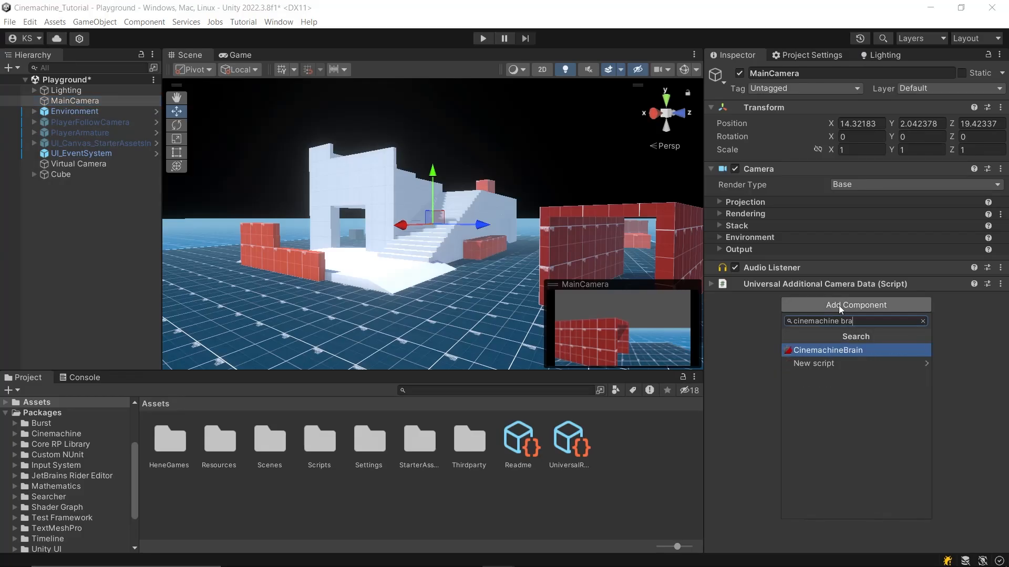
pyautogui.click(827, 350)
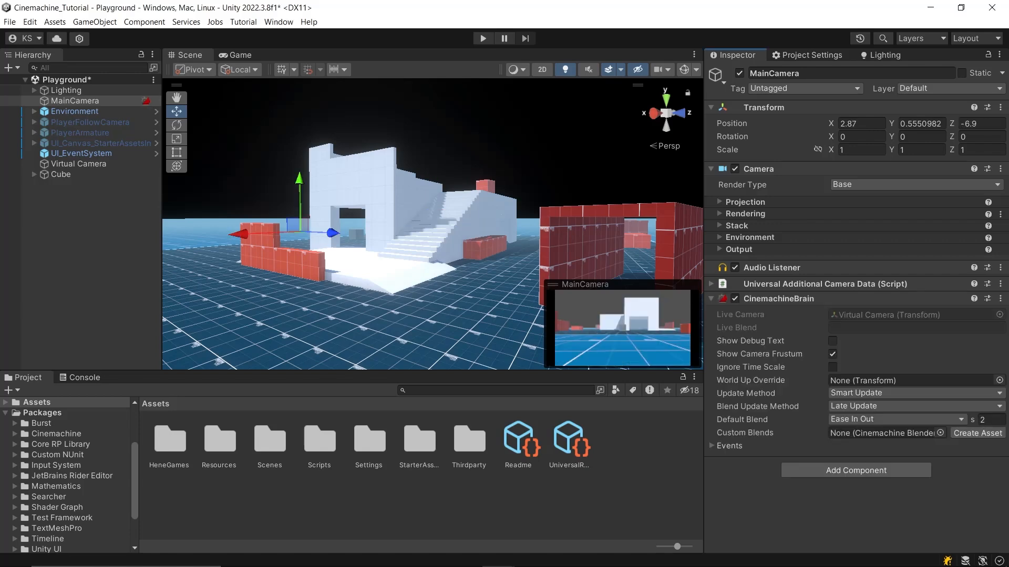
# - Create a new Cinemachine Virtual Camera from the Hierarchy context menu
pyautogui.rightClick(74, 175)
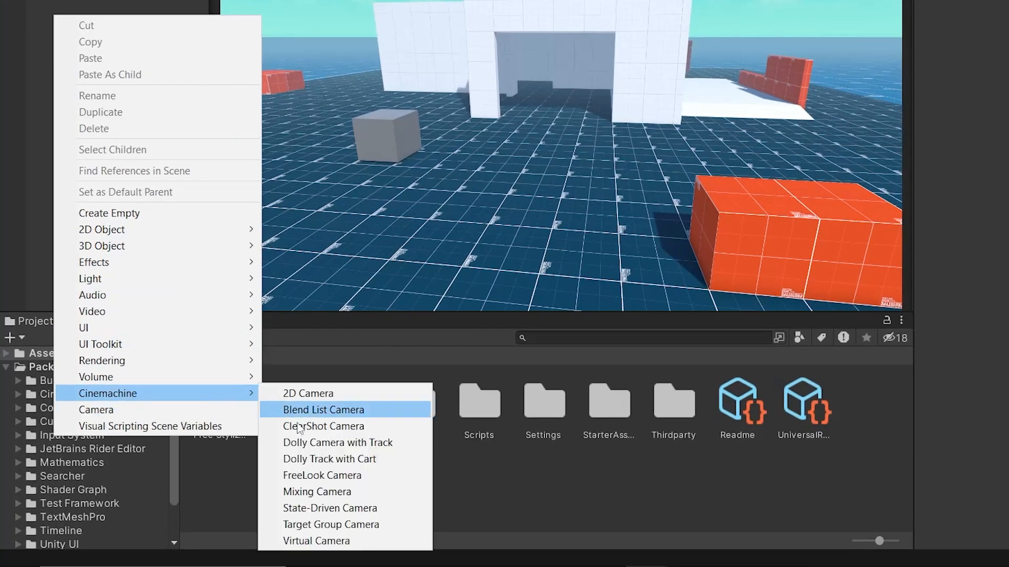
pyautogui.moveTo(338, 540)
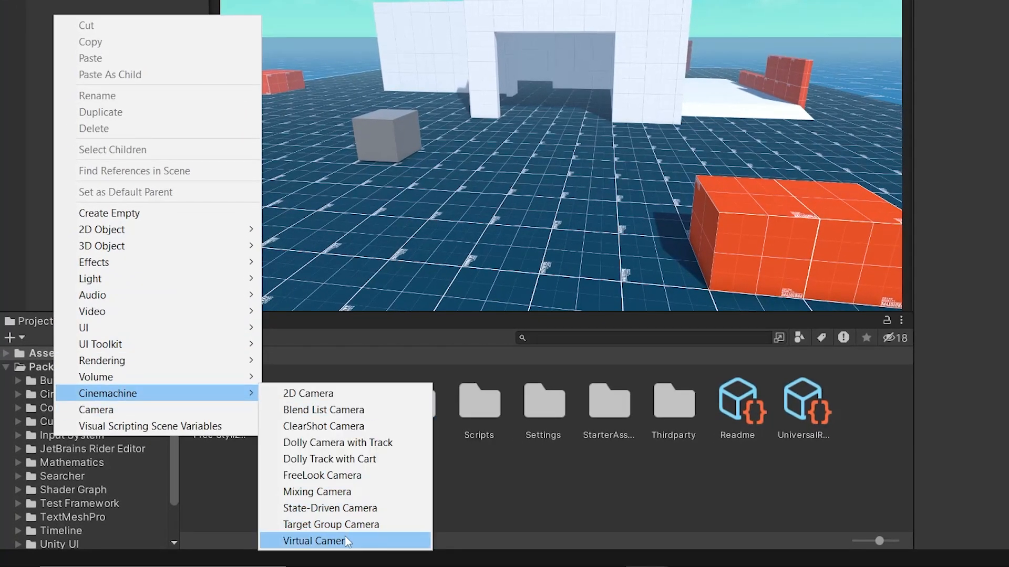
pyautogui.click(320, 540)
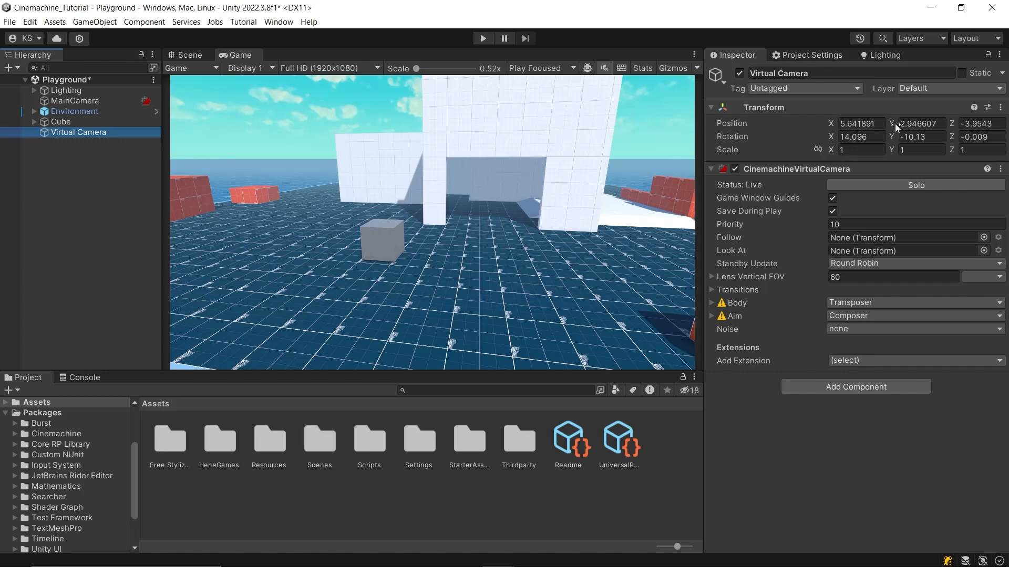
# - Position the virtual camera low in front of the cube (Y 2.25, values 3.33) and nudge it sideways
pyautogui.write('2.25')
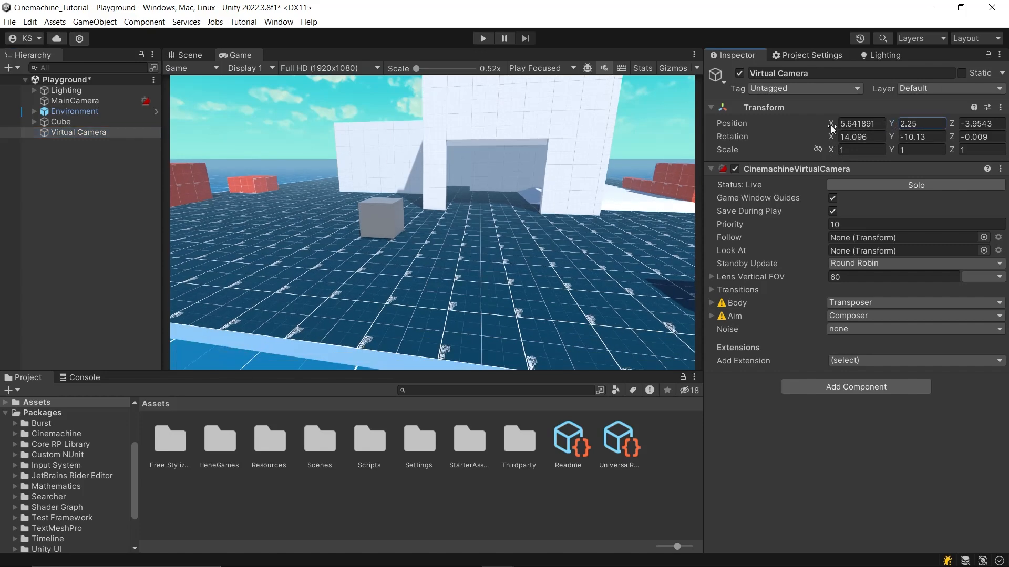
pyautogui.write('3.33')
pyautogui.click(923, 136)
pyautogui.write('-1.11')
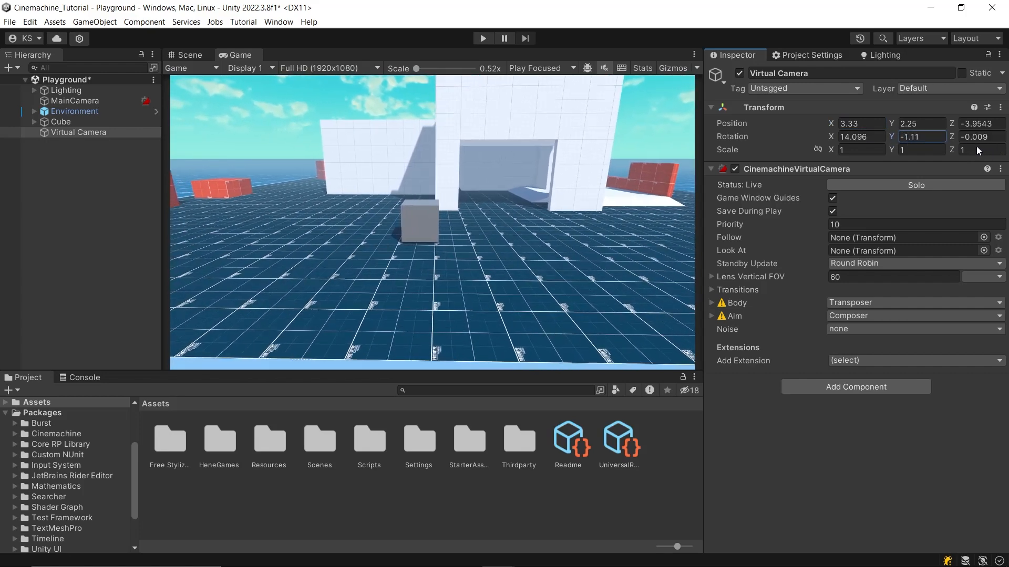
pyautogui.moveTo(860, 124); pyautogui.dragTo(823, 124)
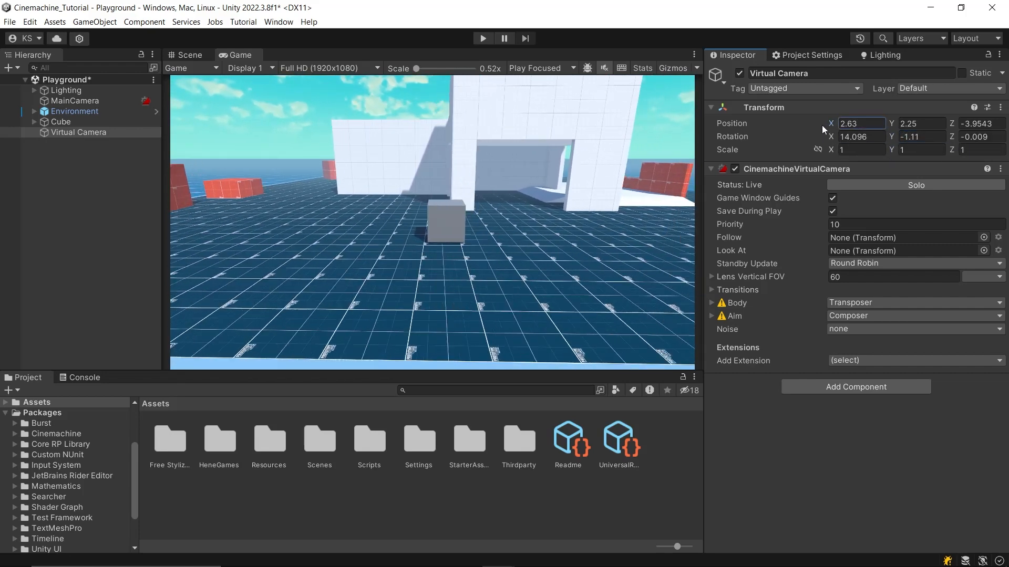
pyautogui.click(187, 55)
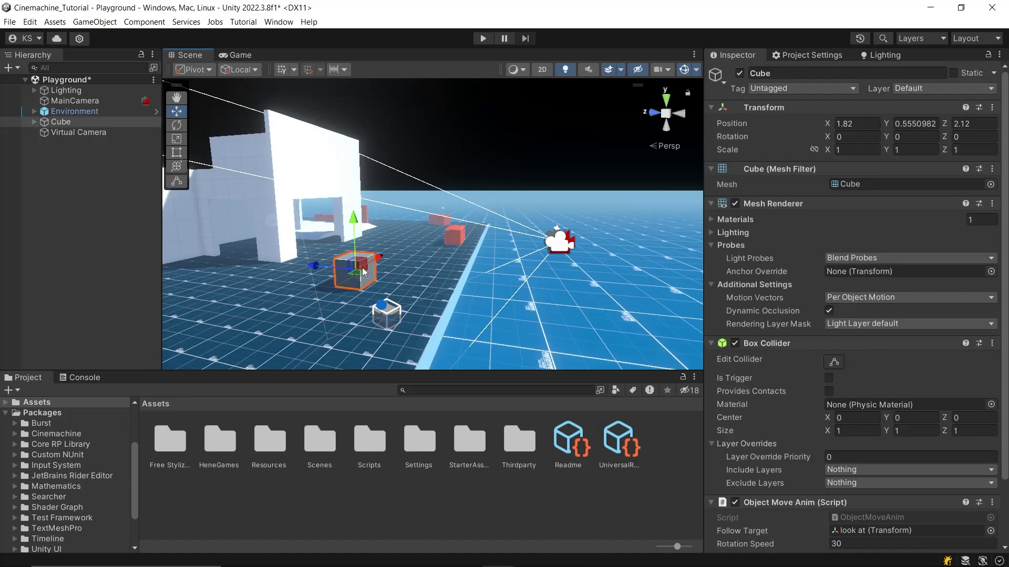
# - Move the Cube across the floor with the gizmo so the virtual camera follows it
pyautogui.moveTo(354, 266); pyautogui.dragTo(341, 293)
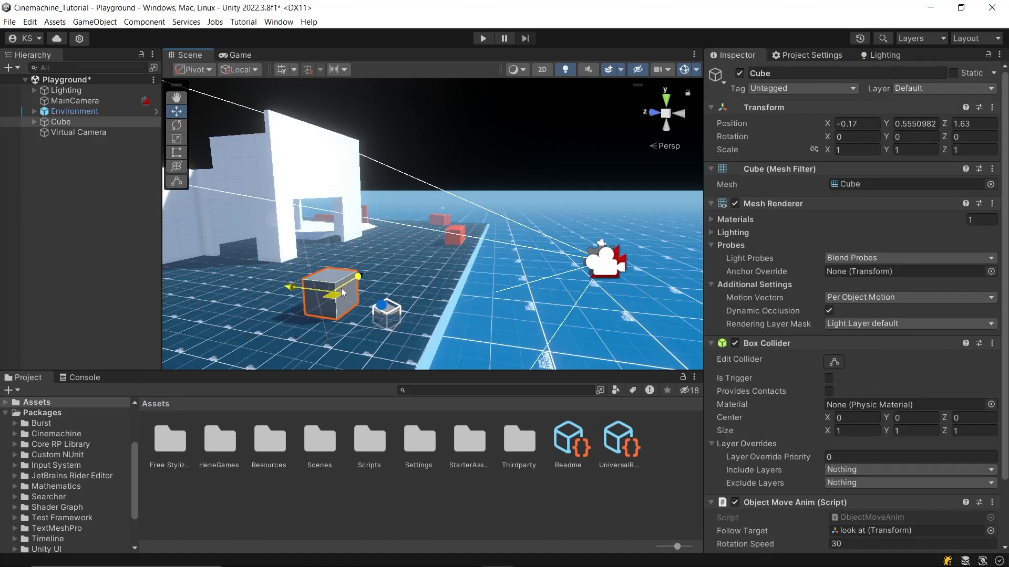
pyautogui.moveTo(340, 293); pyautogui.dragTo(367, 270)
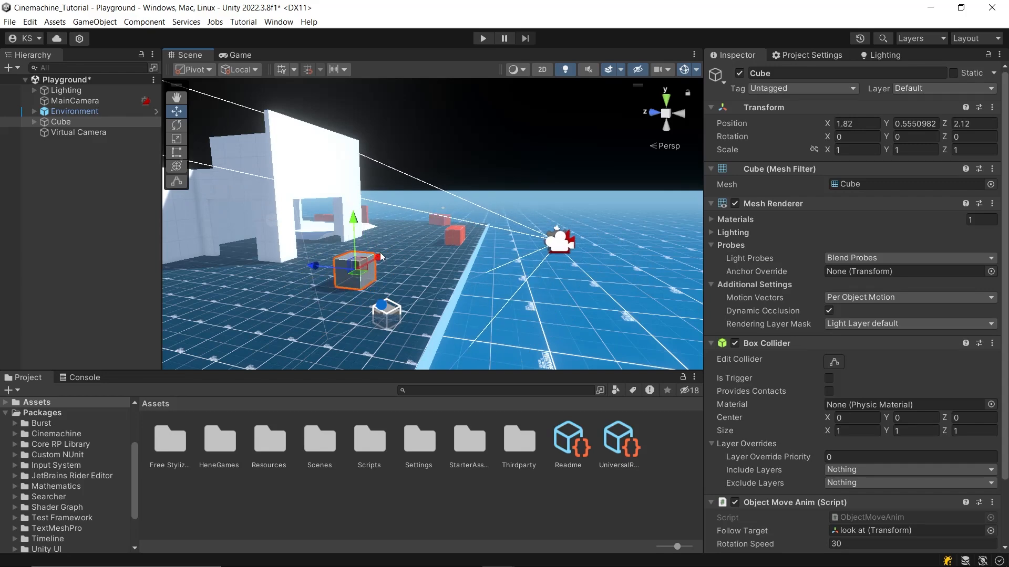
pyautogui.moveTo(357, 263); pyautogui.dragTo(290, 302)
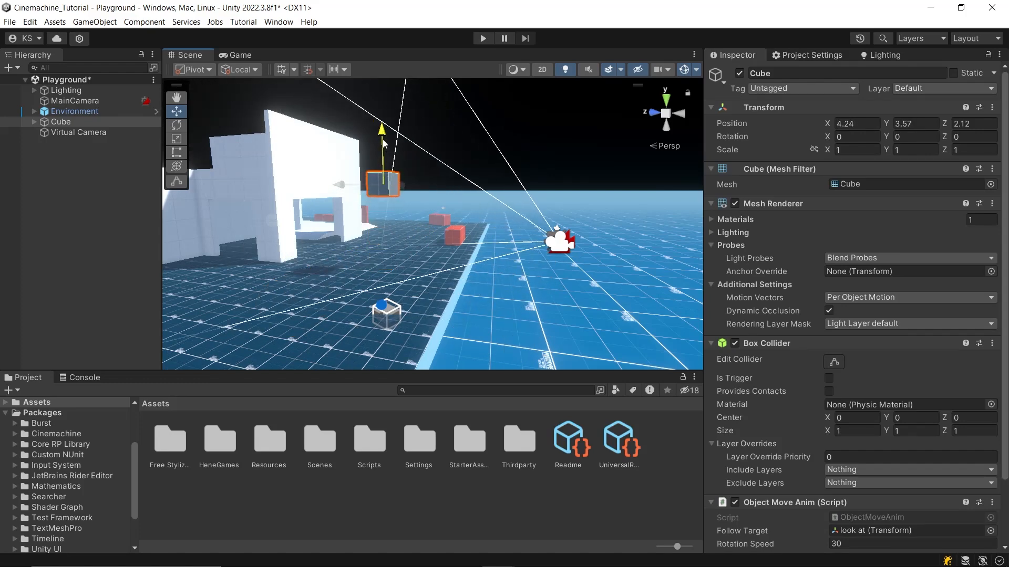
pyautogui.click(78, 133)
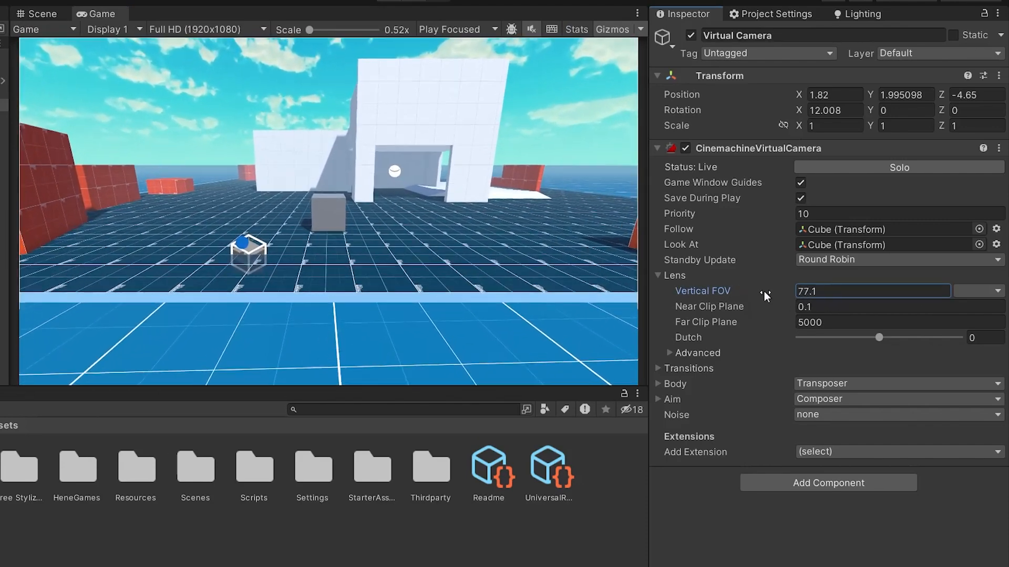
# - Set the lens to vertical FOV 60, near clip 0.1 and far clip 10 then 5000
pyautogui.write('60')
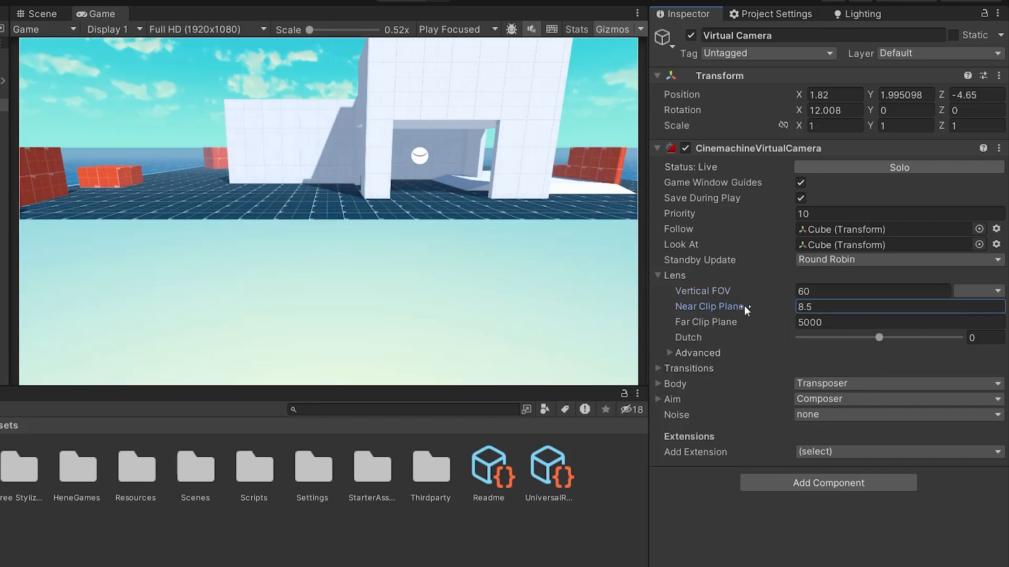
pyautogui.write('0.1')
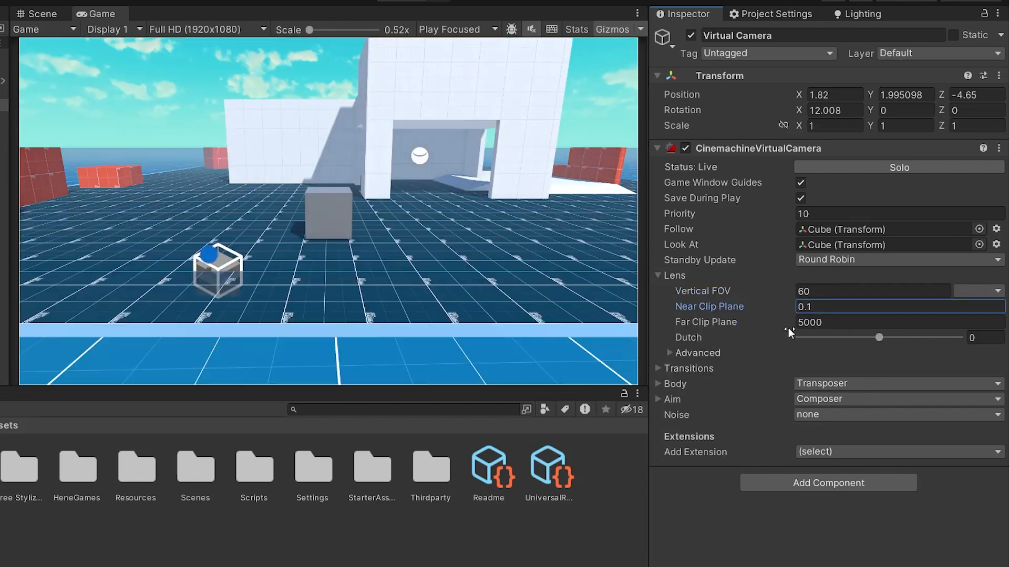
pyautogui.write('10')
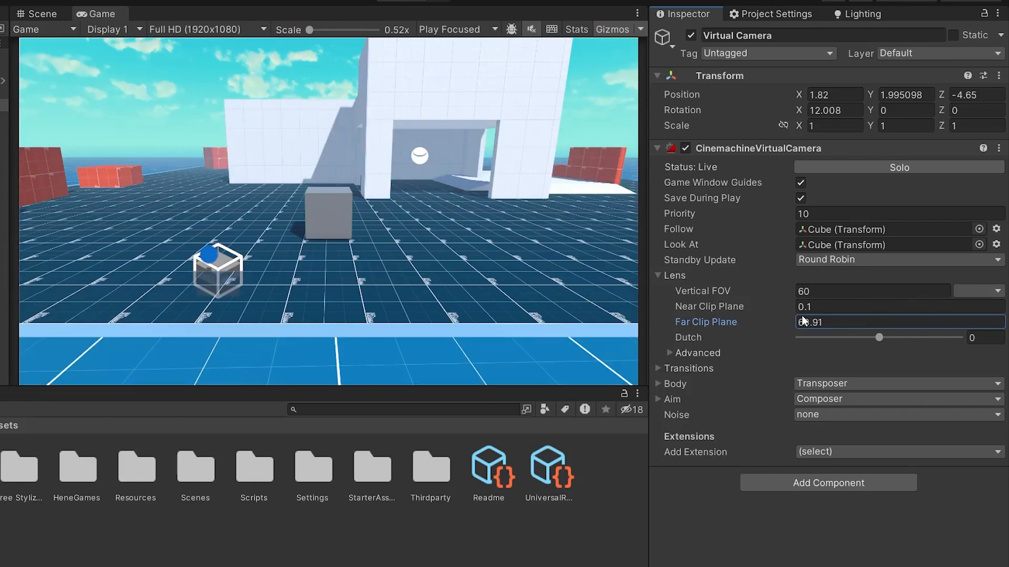
pyautogui.write('5000')
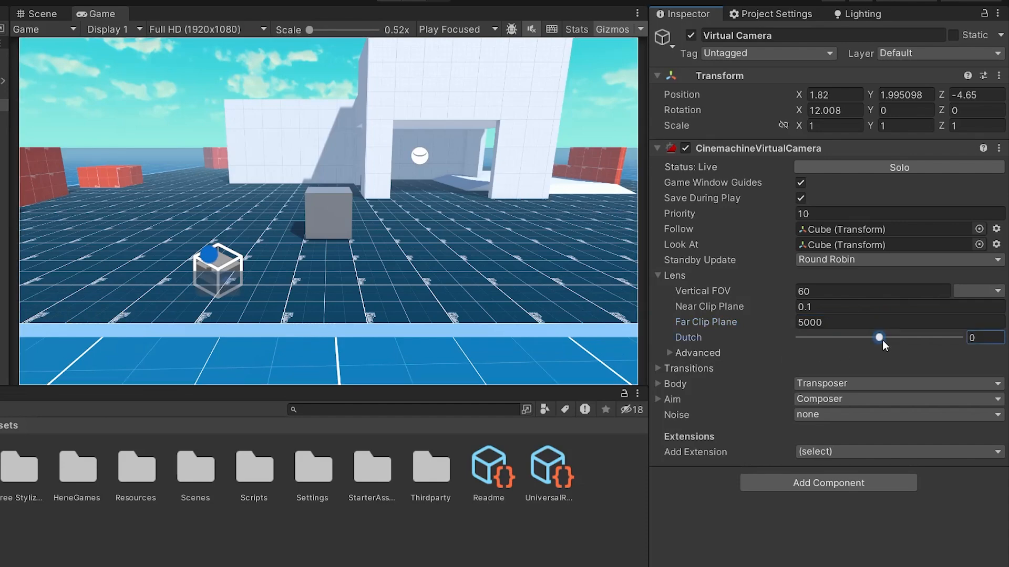
# - Apply a sideways dutch tilt and level it back to 0
pyautogui.moveTo(881, 337); pyautogui.dragTo(858, 338)
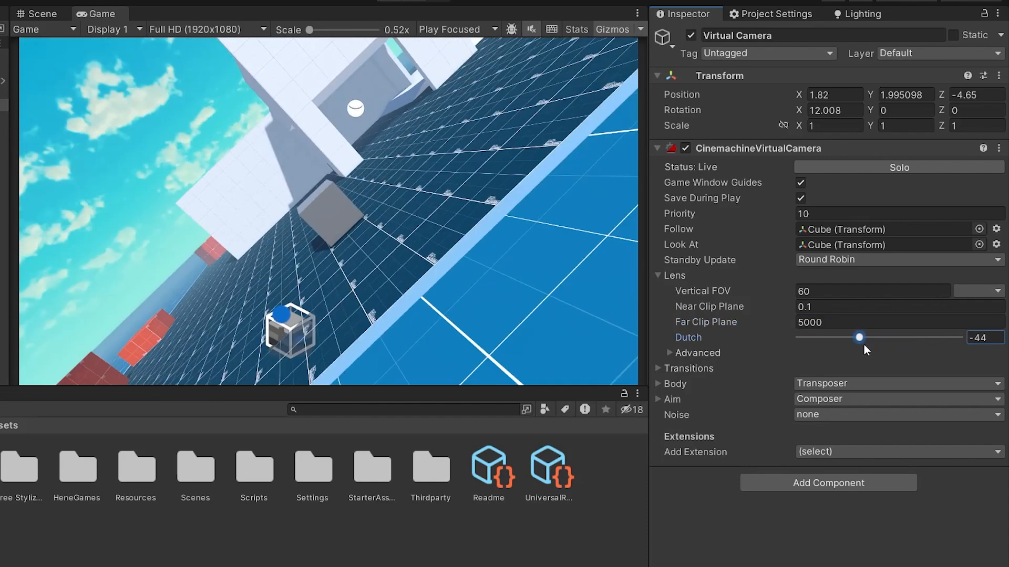
pyautogui.moveTo(859, 336); pyautogui.dragTo(879, 336)
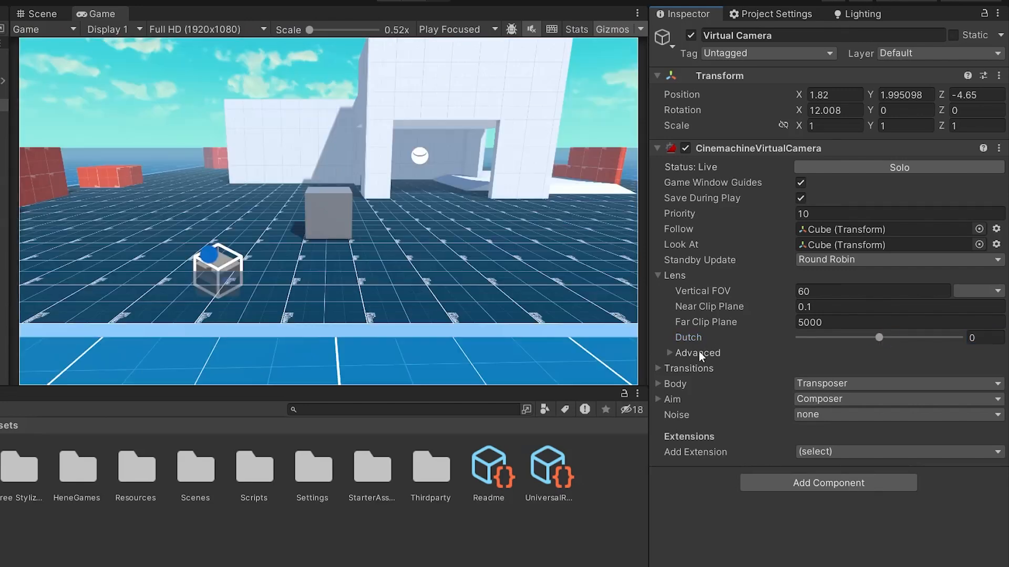
# - Set the lens Mode Override to Perspective in the Advanced lens settings
pyautogui.click(670, 353)
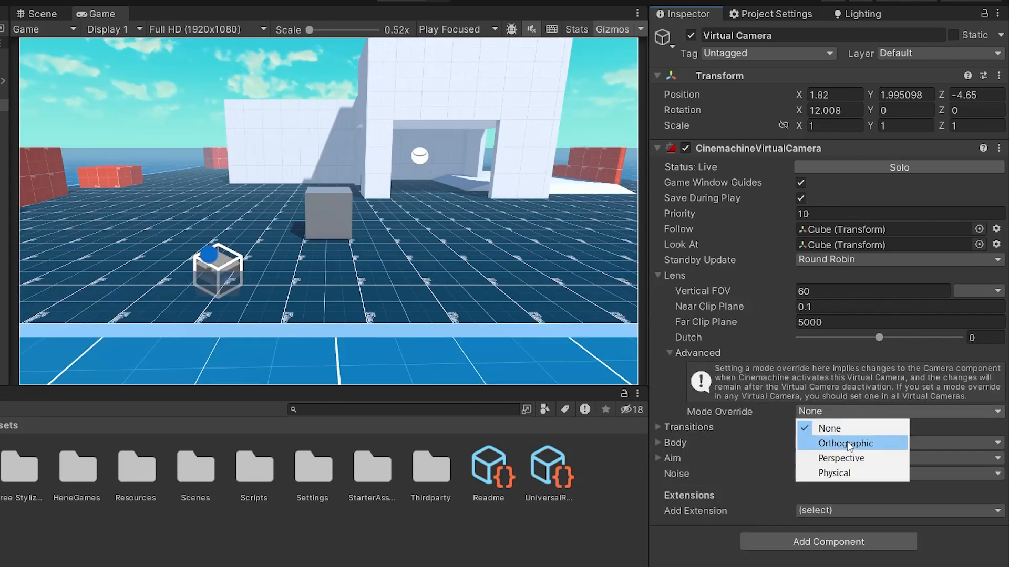
pyautogui.moveTo(851, 465)
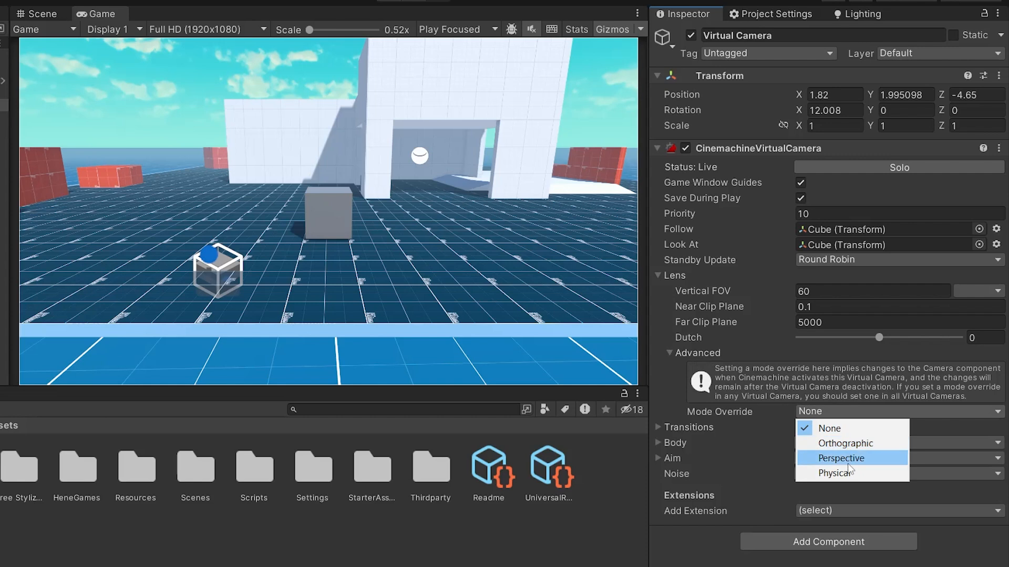
pyautogui.click(840, 458)
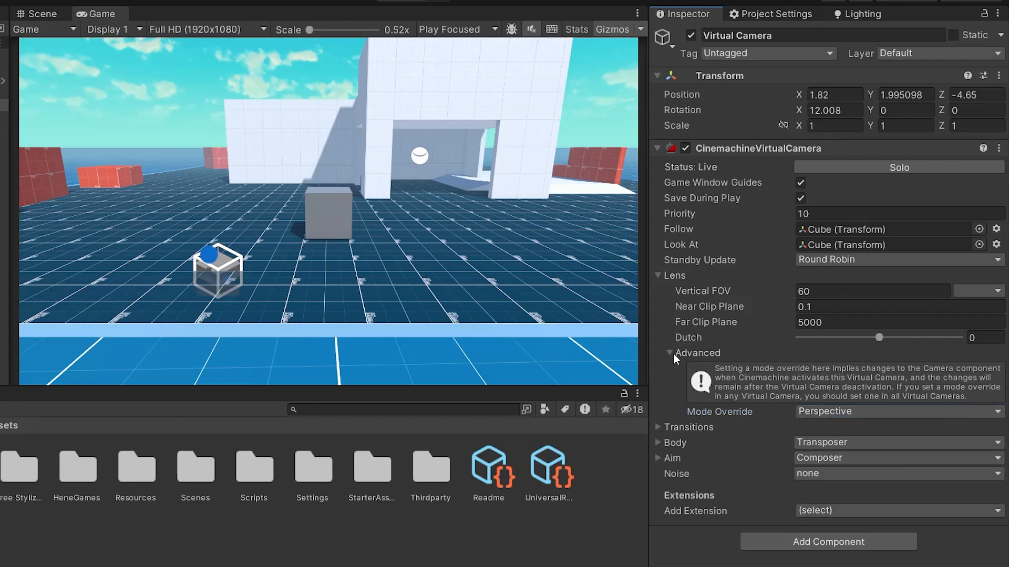
pyautogui.click(671, 353)
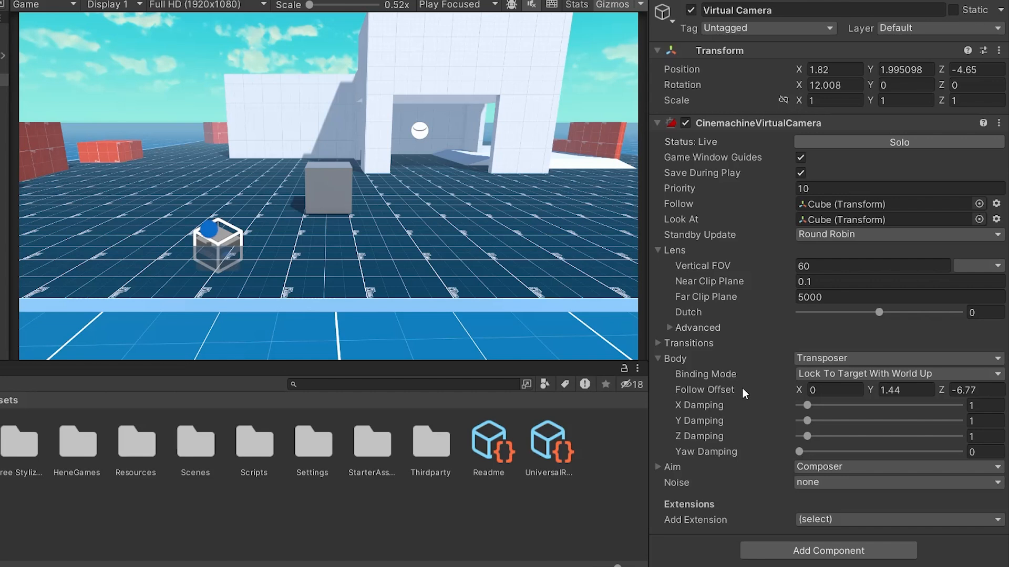
pyautogui.click(898, 358)
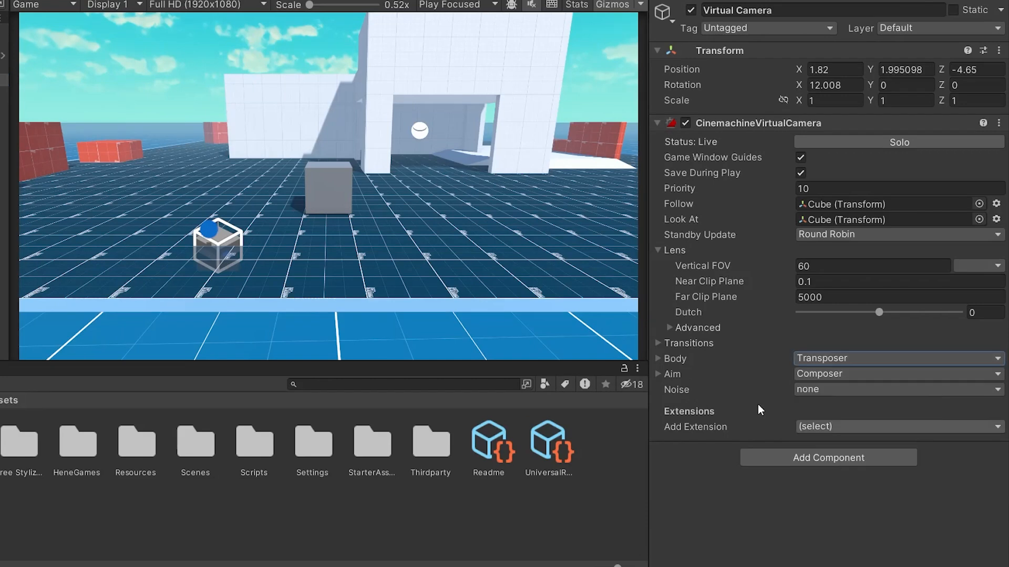
# - Set the Transposer Binding Mode to Simple Follow With World Up
pyautogui.click(658, 359)
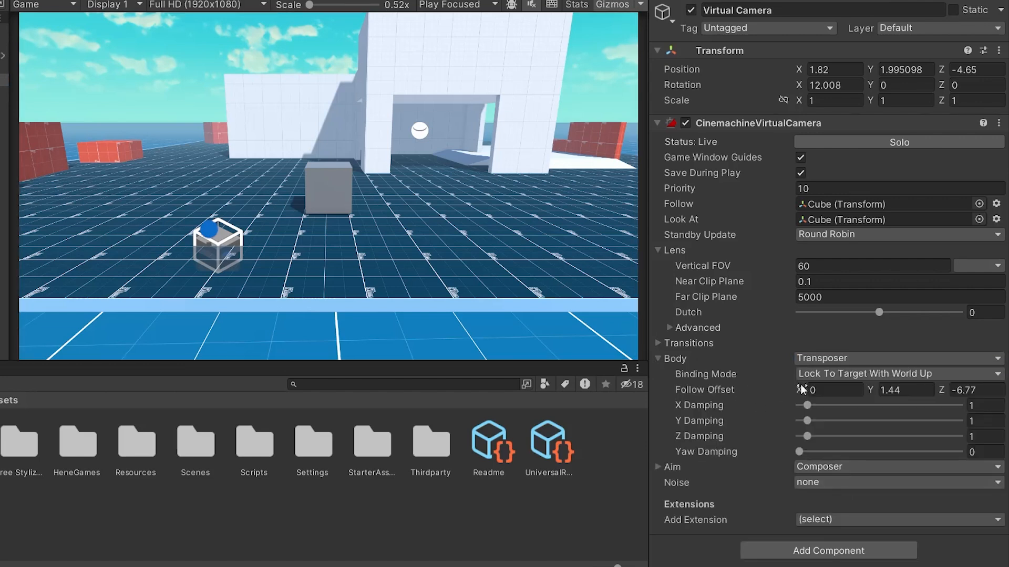
pyautogui.click(897, 374)
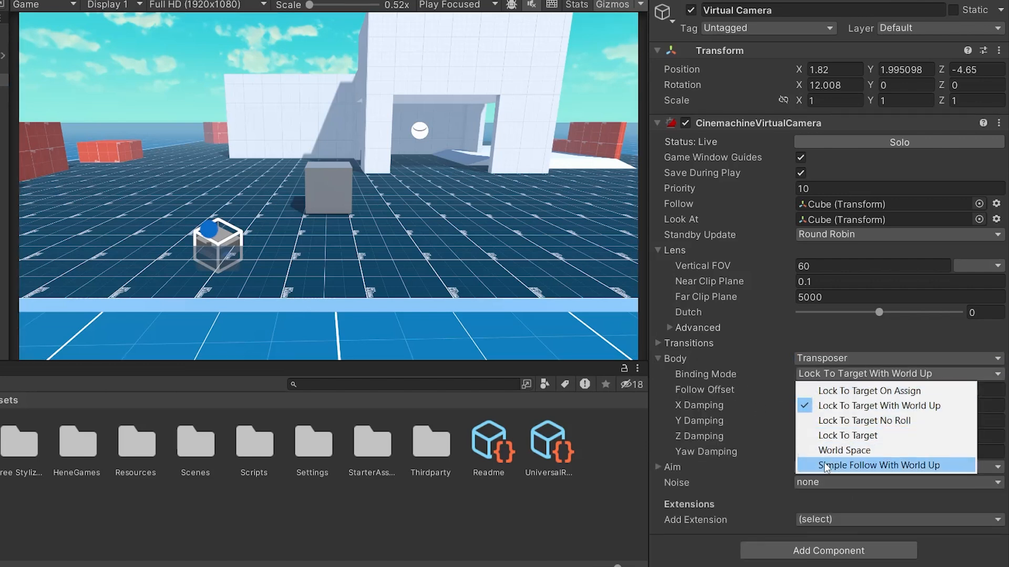
pyautogui.click(881, 465)
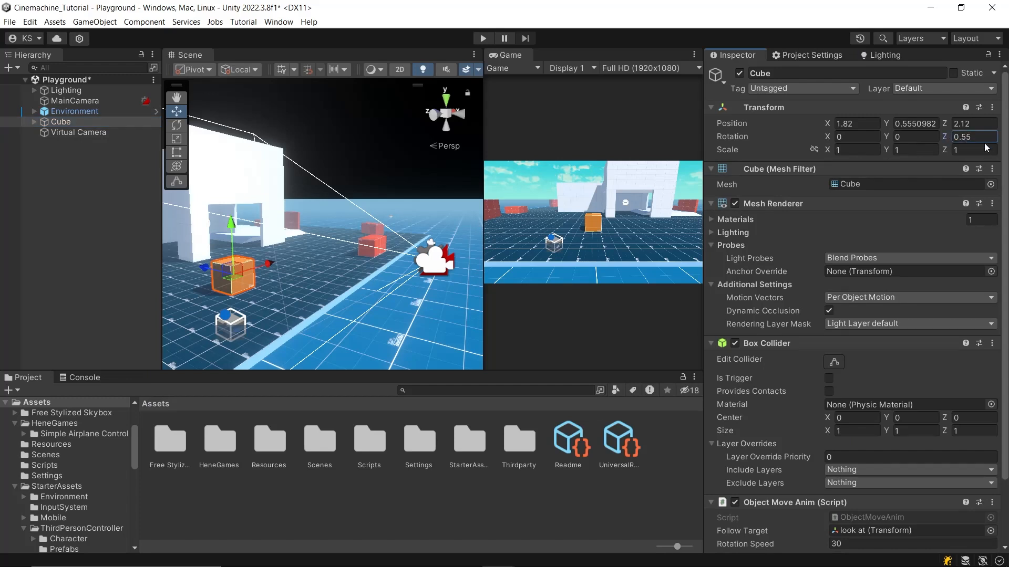
# - Rotate the Cube to Z 88.14 to watch the simple-follow camera react
pyautogui.write('88.14')
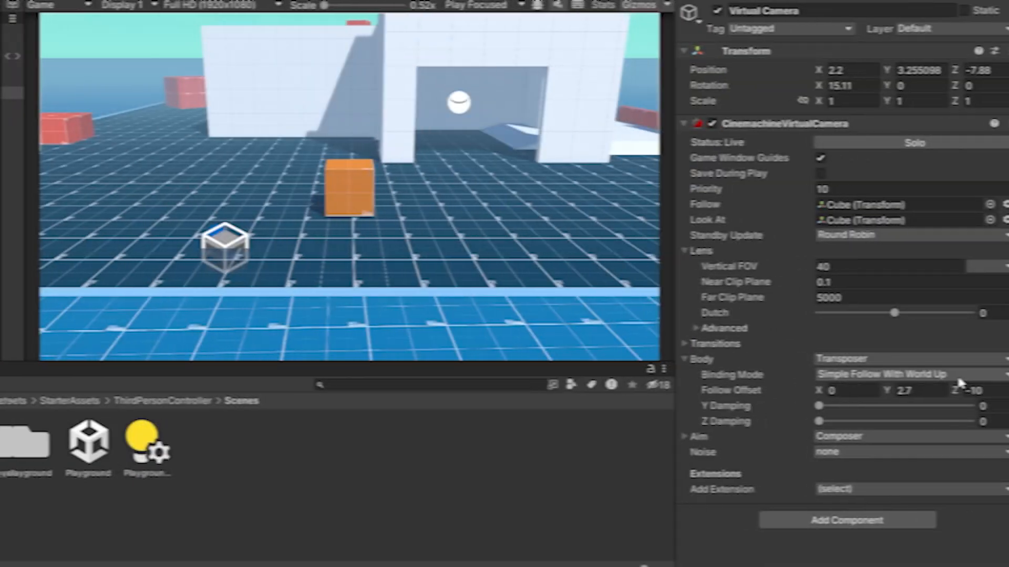
# - Select the Virtual Camera that tracks the Player plane with Lock To Target binding
pyautogui.click(904, 374)
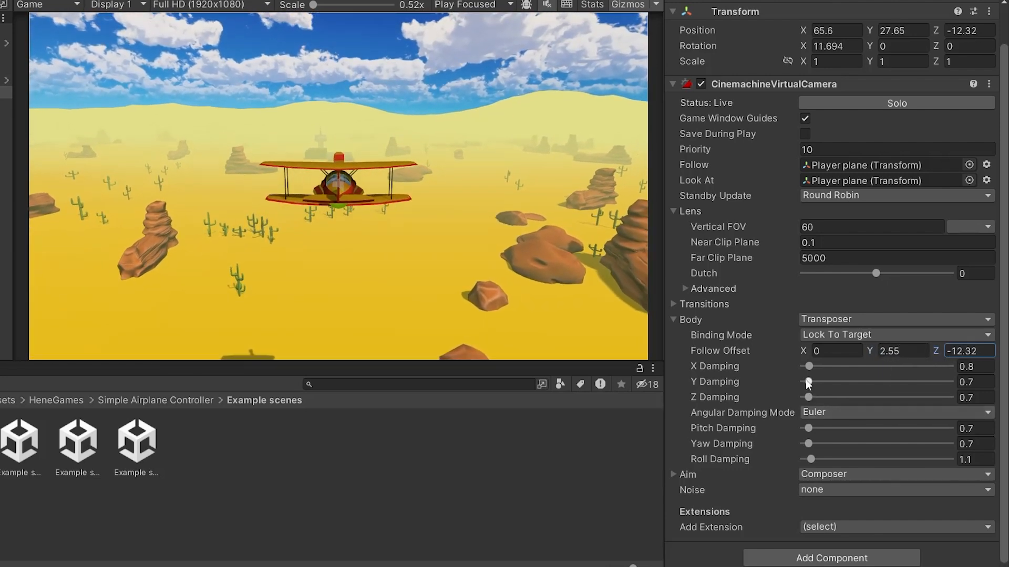
# - Adjust the follow X Damping up and settle it at 0.9
pyautogui.moveTo(809, 366); pyautogui.dragTo(815, 365)
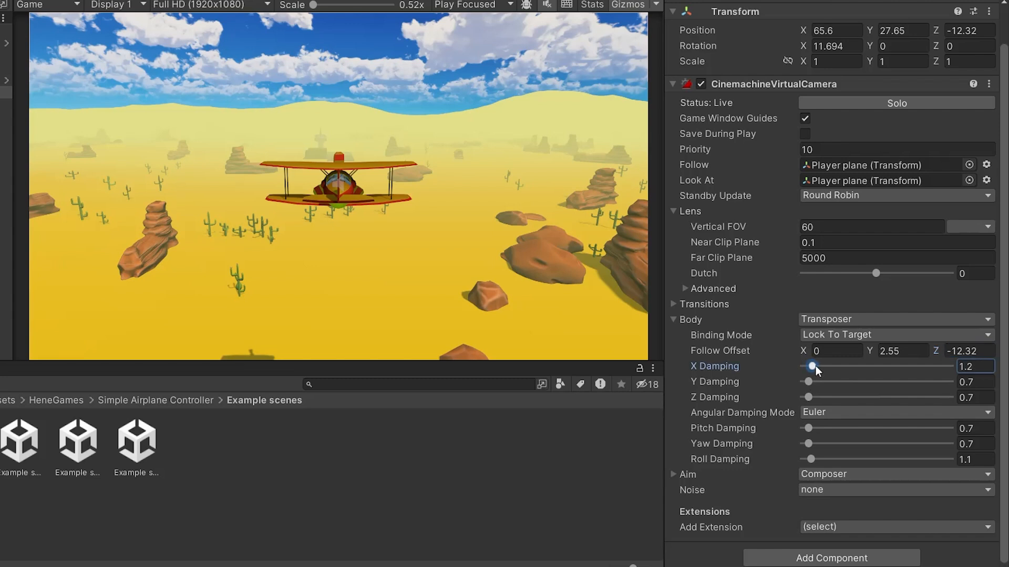
pyautogui.moveTo(818, 365); pyautogui.dragTo(809, 365)
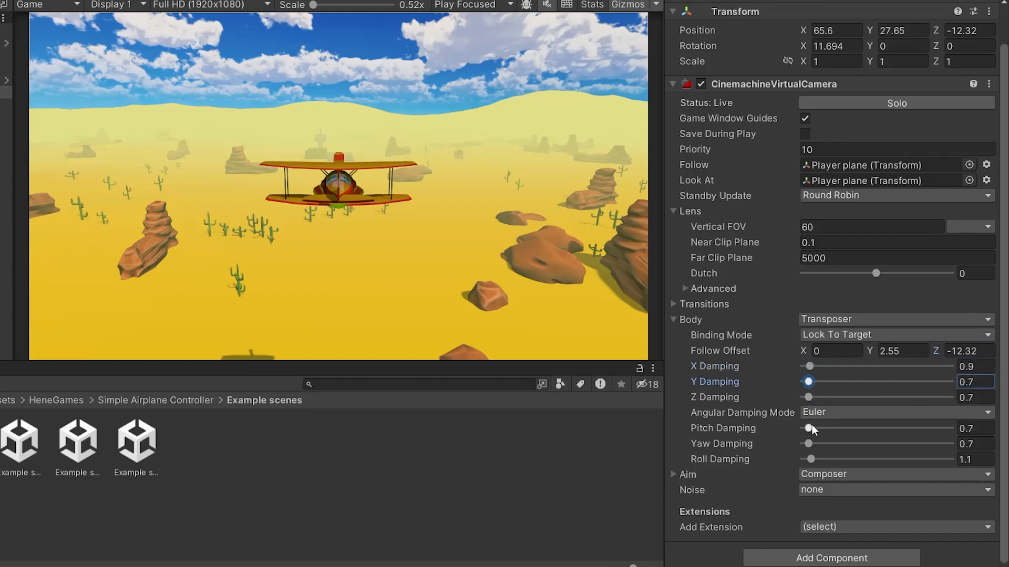
pyautogui.moveTo(809, 433)
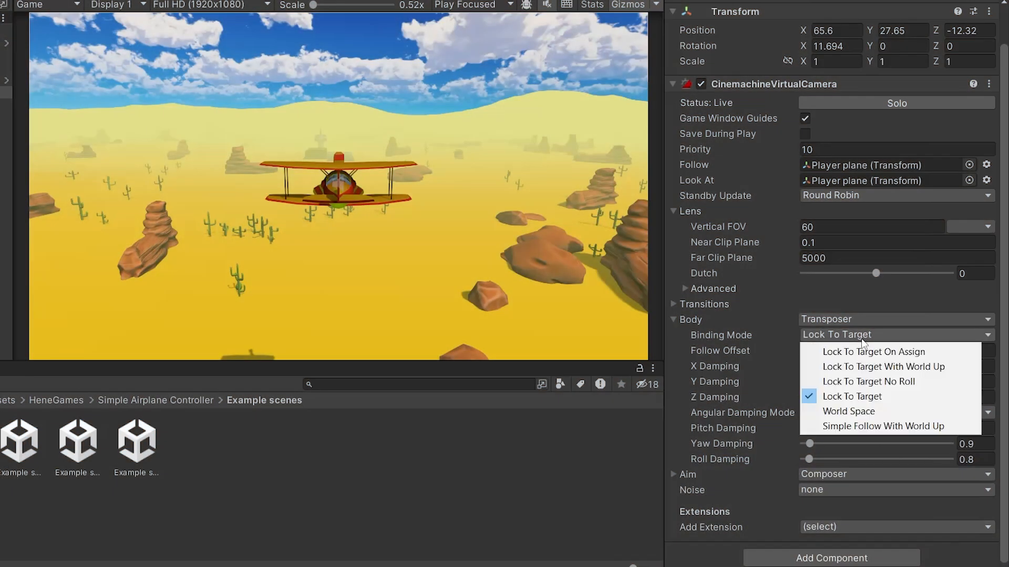
# - Change the plane camera's Binding Mode to Lock To Target No Roll
pyautogui.click(868, 381)
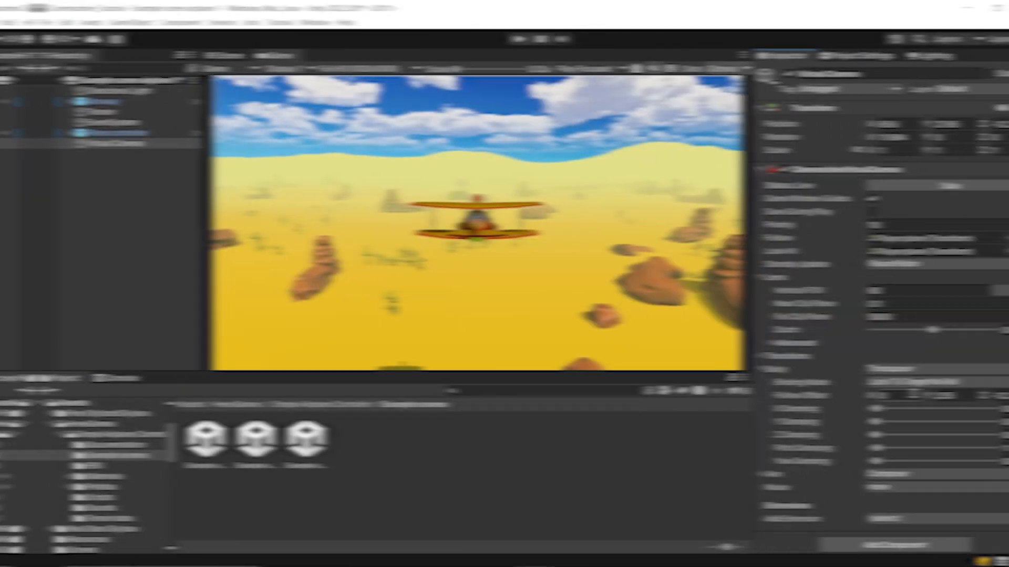
# - Set the plane camera's Transposer binding mode to Lock To Target On Assign
pyautogui.click(914, 382)
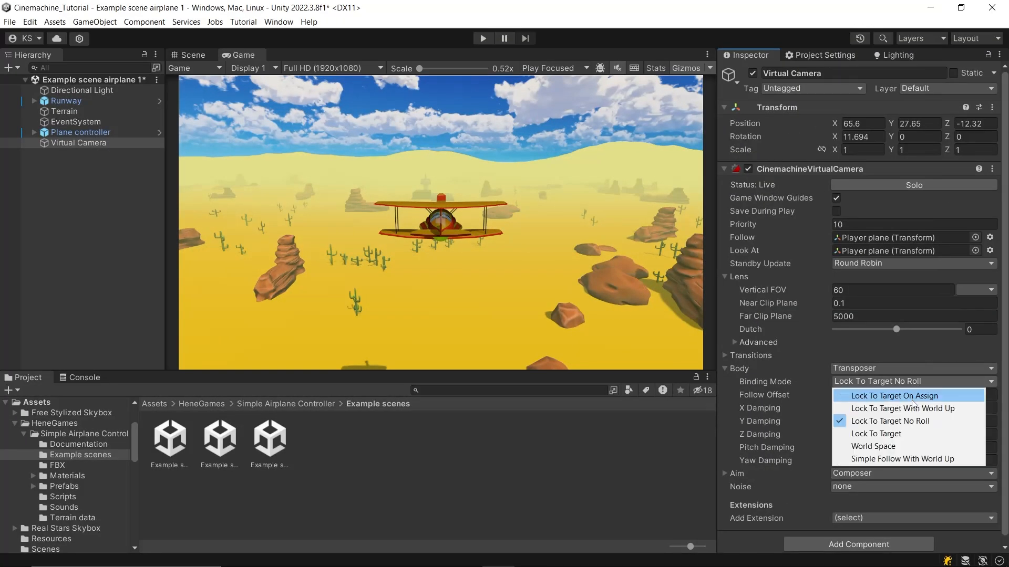
pyautogui.click(901, 409)
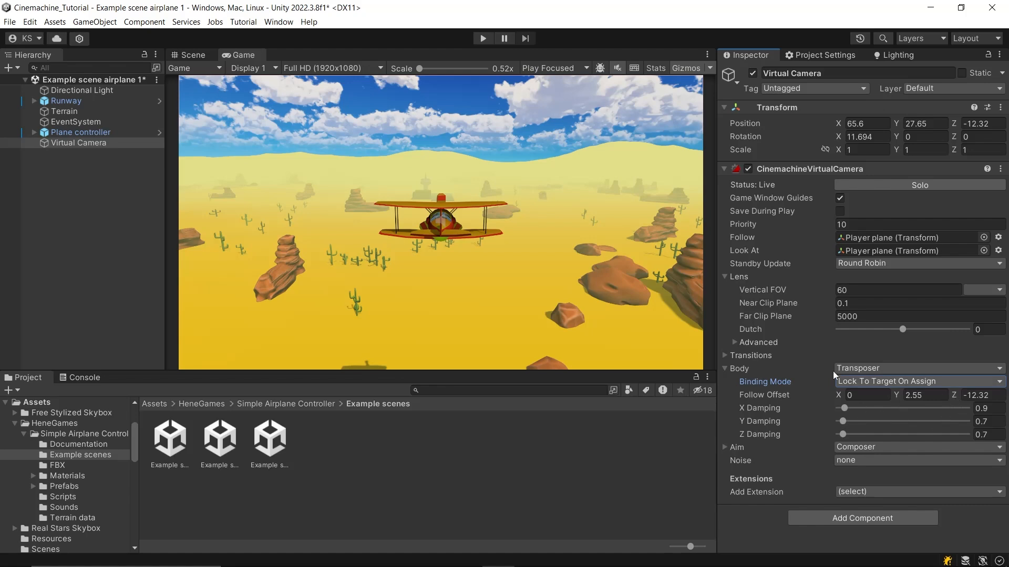
# - Switch the plane camera's binding mode to World Space and test it against the plane's rotation
pyautogui.click(80, 132)
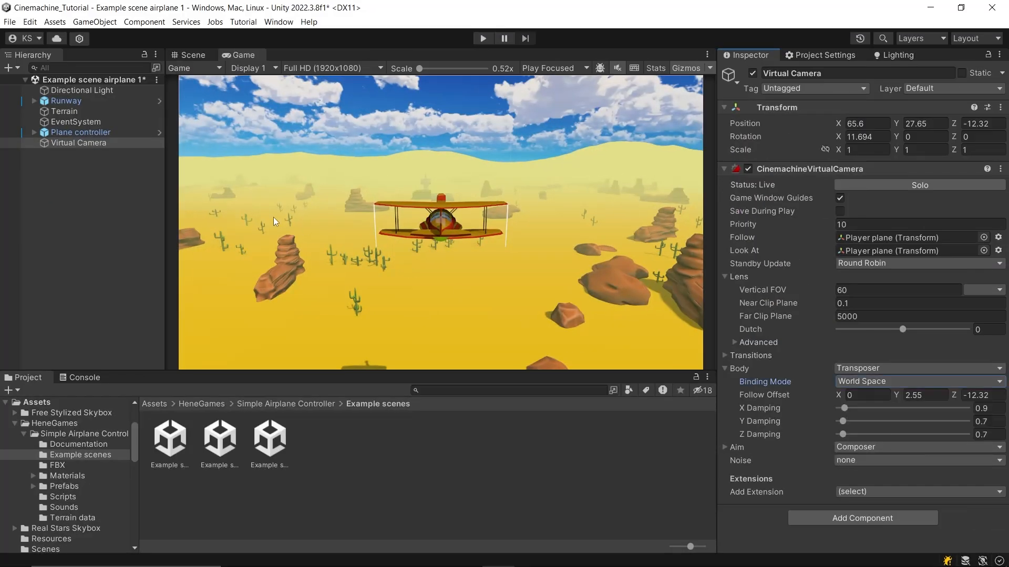
pyautogui.click(81, 132)
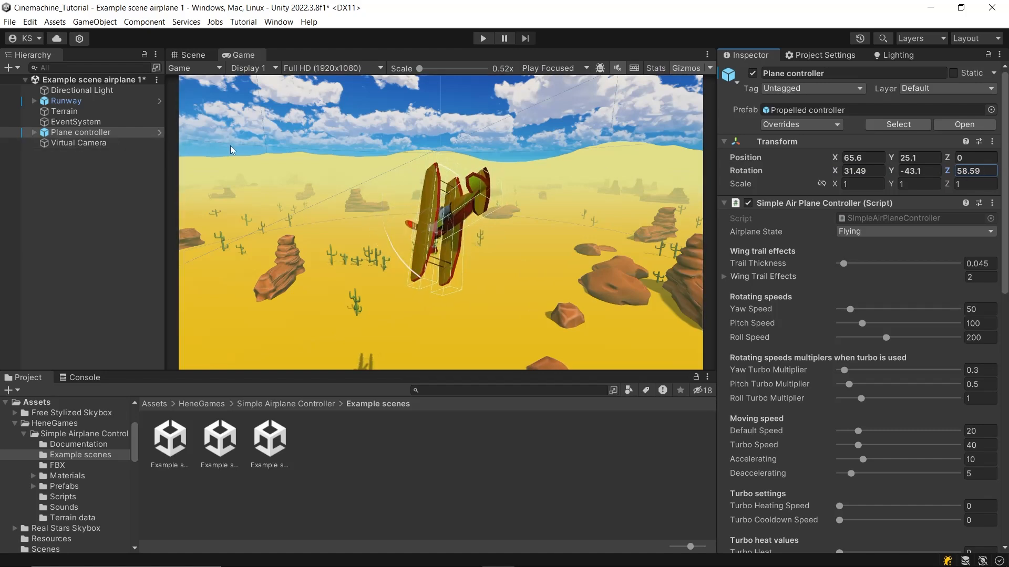
pyautogui.click(77, 143)
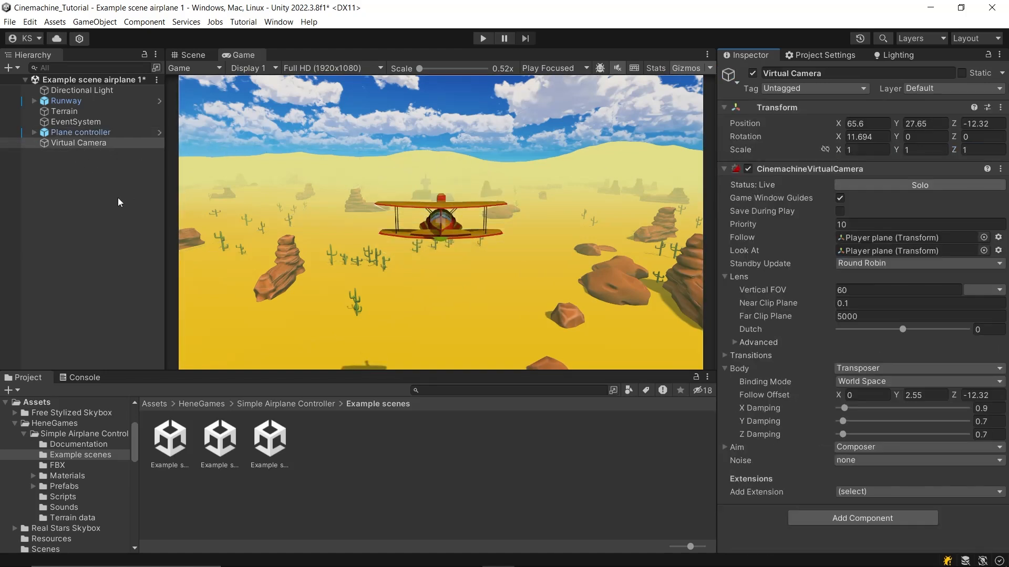
pyautogui.click(920, 381)
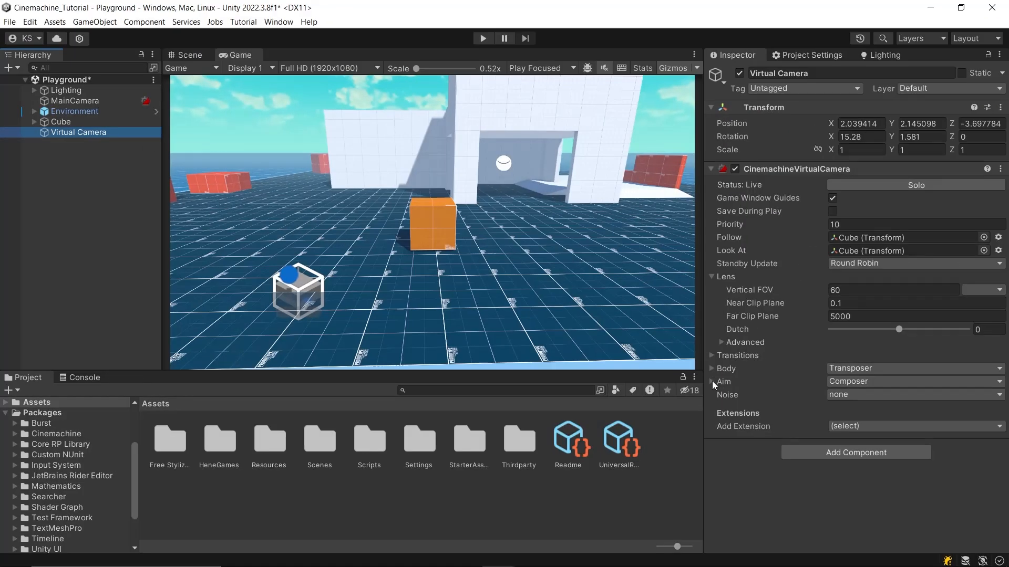
# - Expand the cube camera's Aim section and keep Composer as the aim algorithm
pyautogui.click(712, 382)
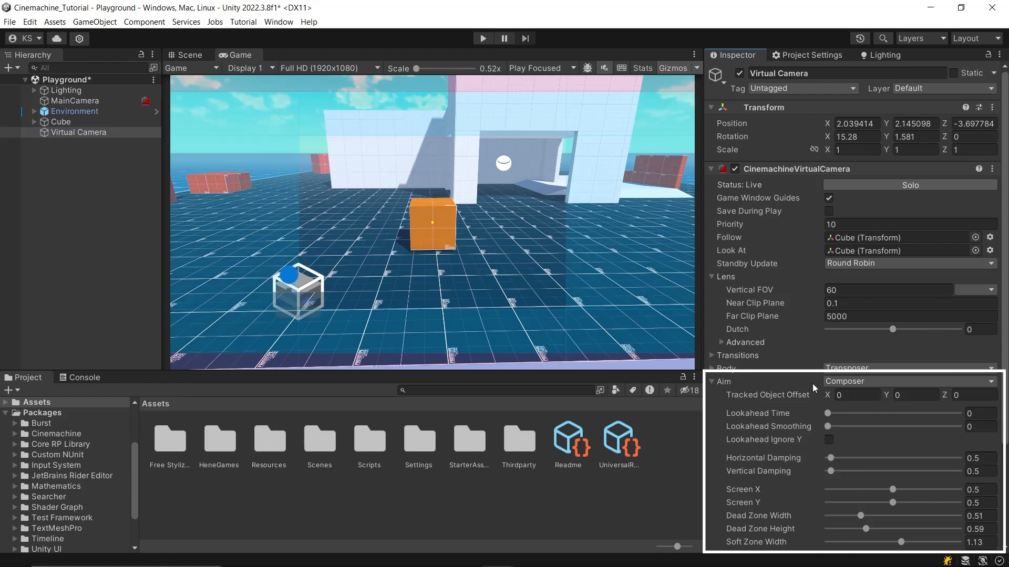
pyautogui.click(909, 381)
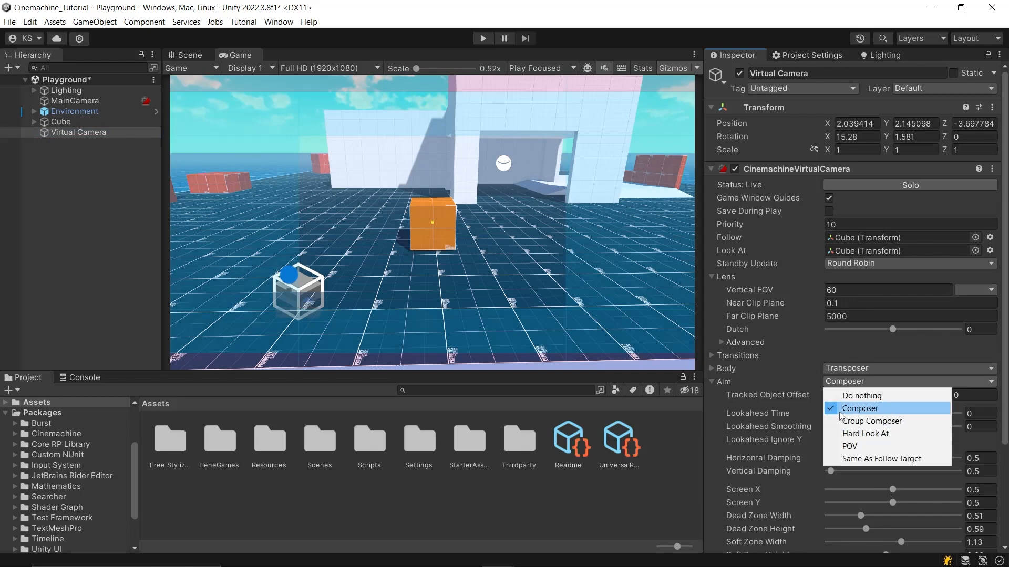
pyautogui.click(860, 408)
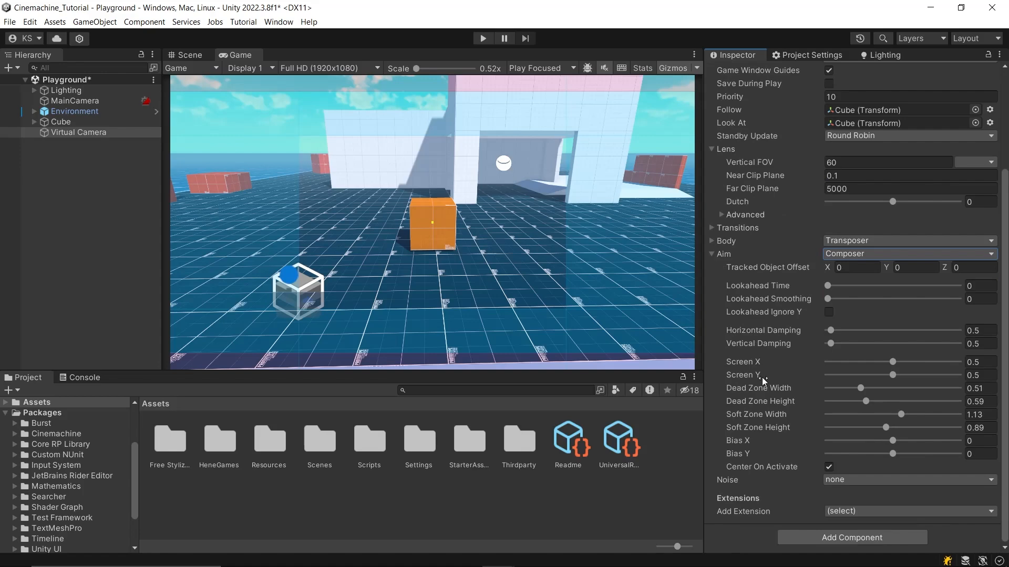
pyautogui.moveTo(759, 375)
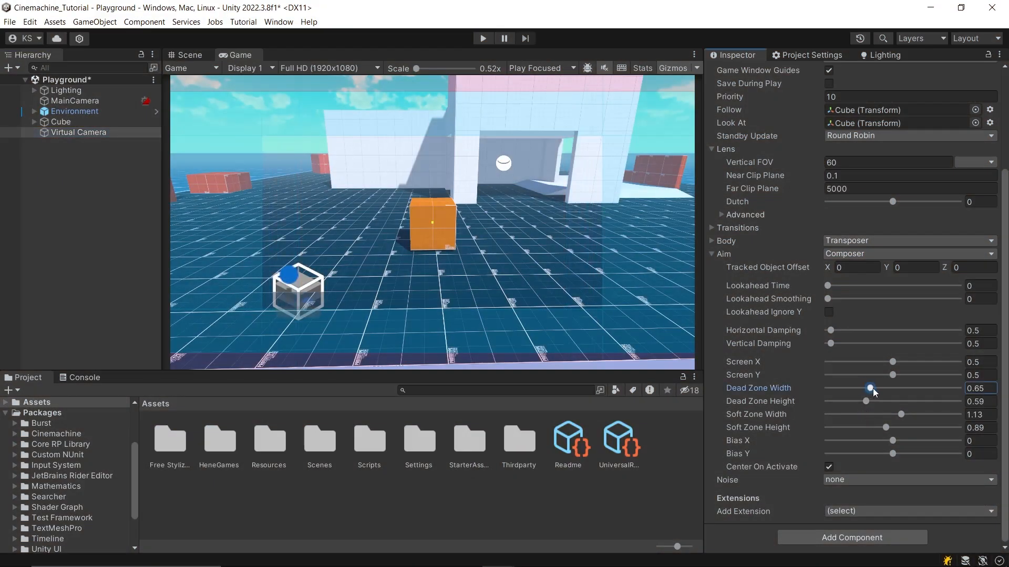
# - Tune Composer framing: dead zone 0.56×0.59, soft zone 0.83×0.83, screen X back to 0.5 centre
pyautogui.moveTo(865, 400); pyautogui.dragTo(867, 400)
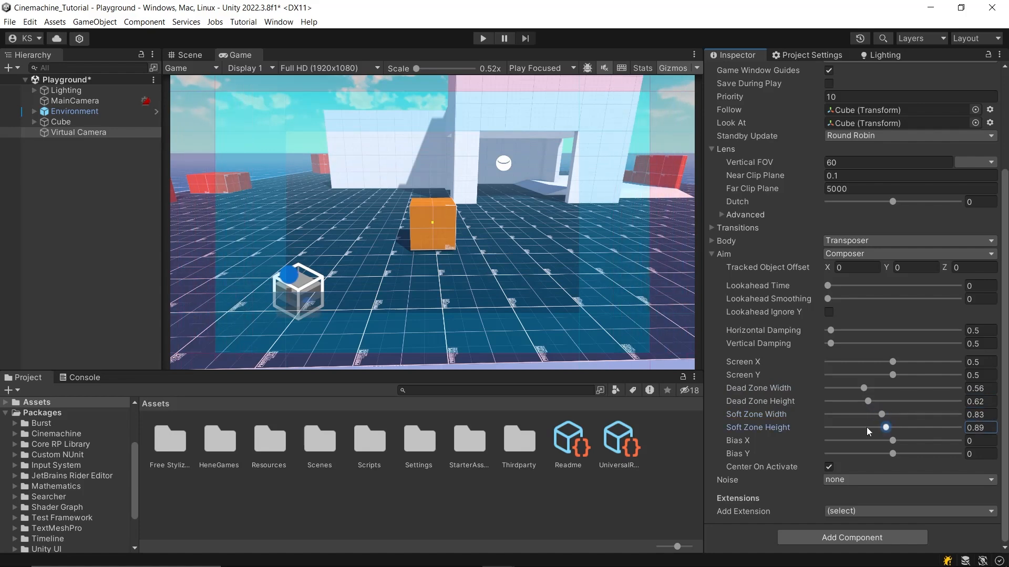
pyautogui.moveTo(886, 427); pyautogui.dragTo(881, 428)
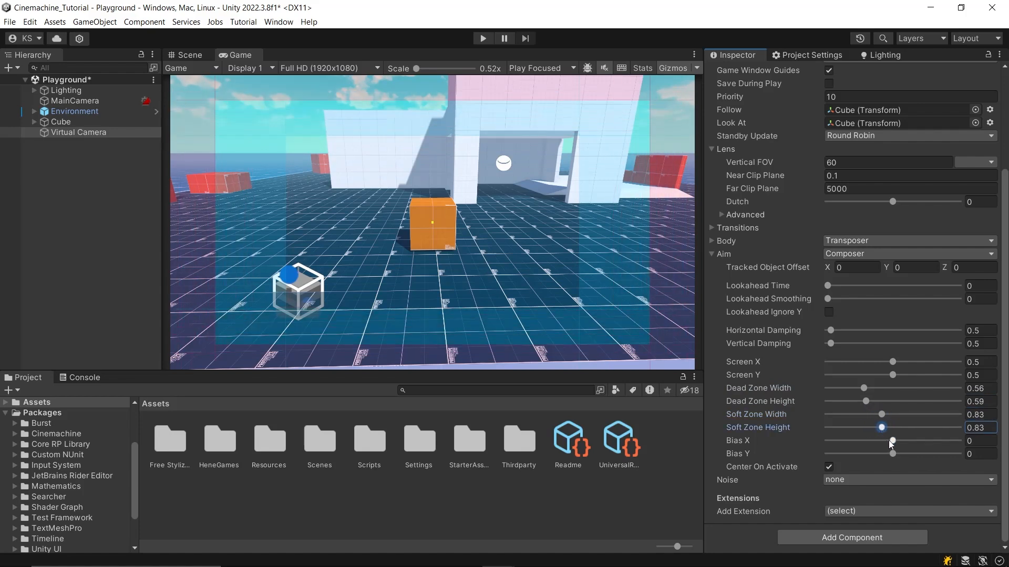
pyautogui.moveTo(891, 361); pyautogui.dragTo(890, 361)
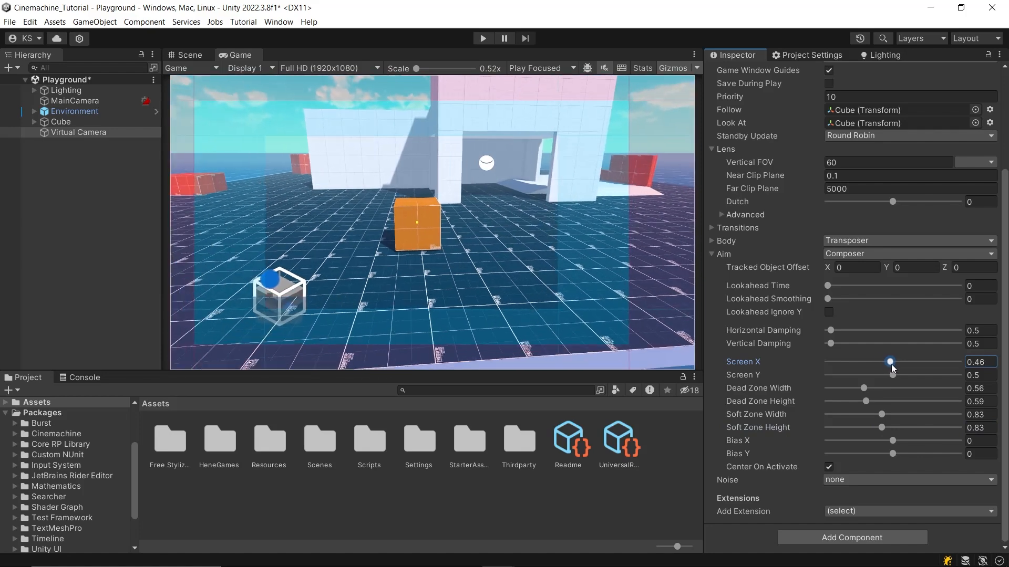
pyautogui.moveTo(890, 361); pyautogui.dragTo(901, 361)
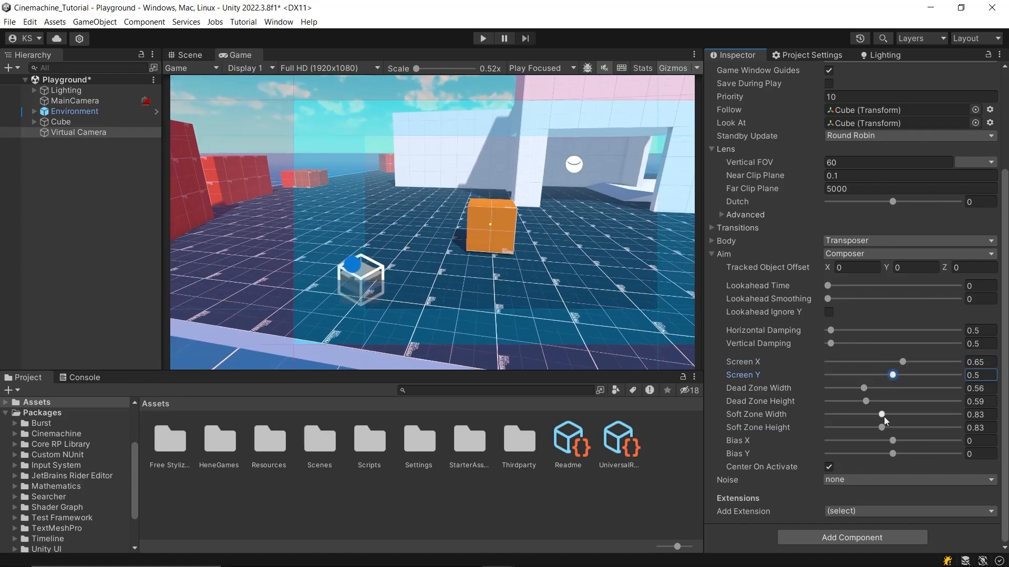
pyautogui.moveTo(892, 440); pyautogui.dragTo(904, 440)
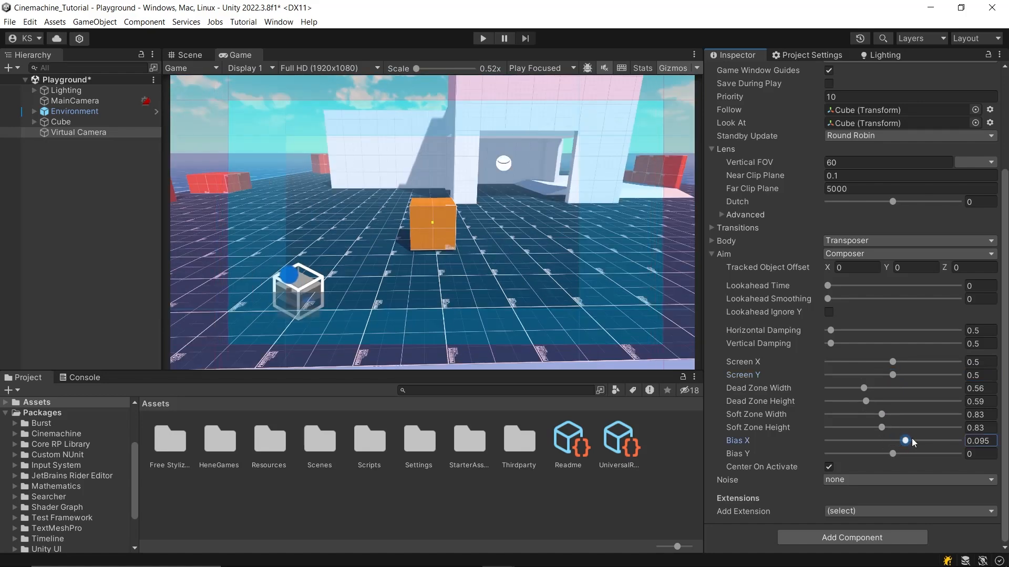
pyautogui.moveTo(904, 440); pyautogui.dragTo(867, 454)
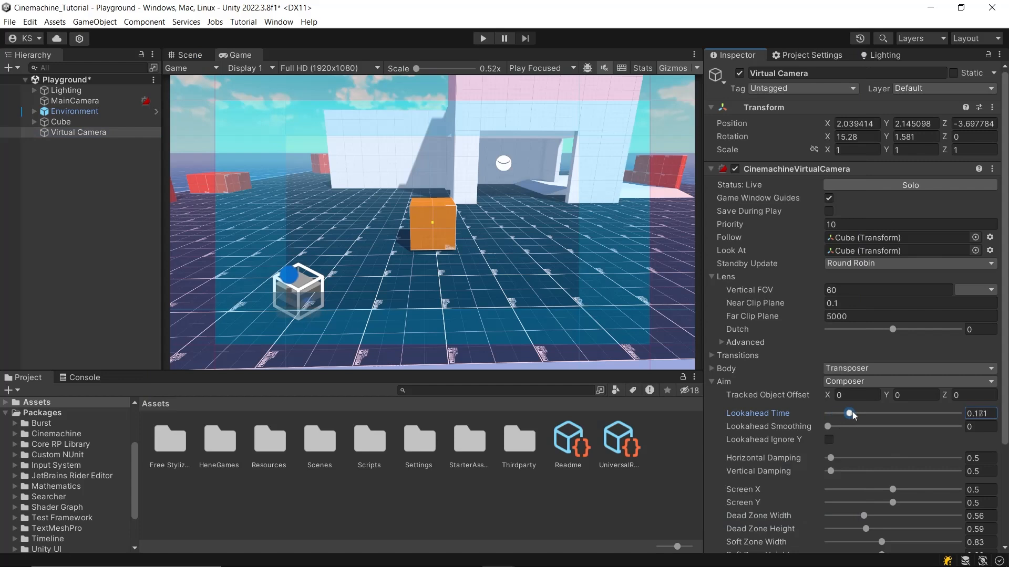
# - Set Composer lookahead time to about 0.236, smoothing 10.3, and enable Lookahead Ignore Y
pyautogui.moveTo(848, 413); pyautogui.dragTo(854, 414)
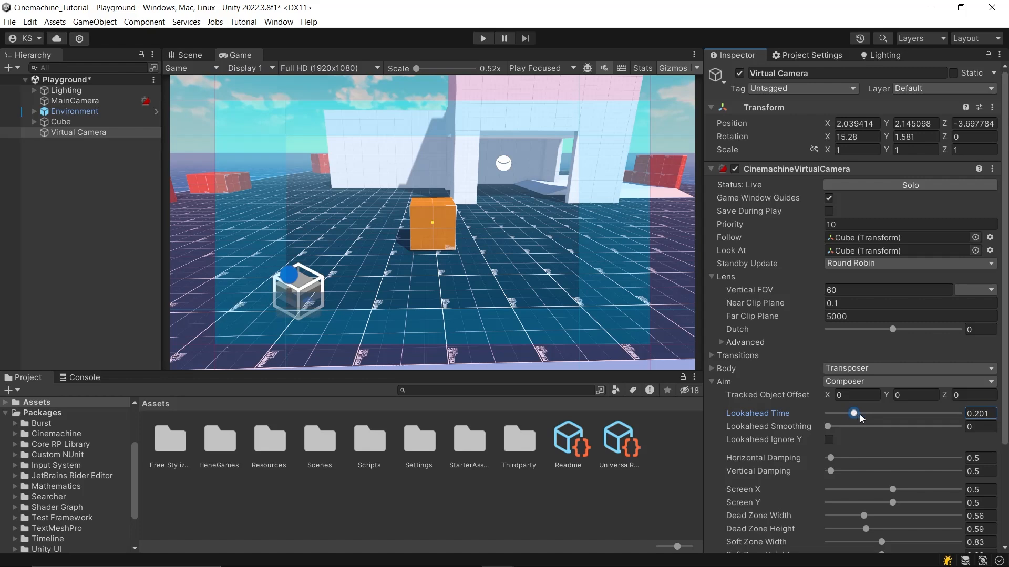
pyautogui.moveTo(854, 413); pyautogui.dragTo(936, 413)
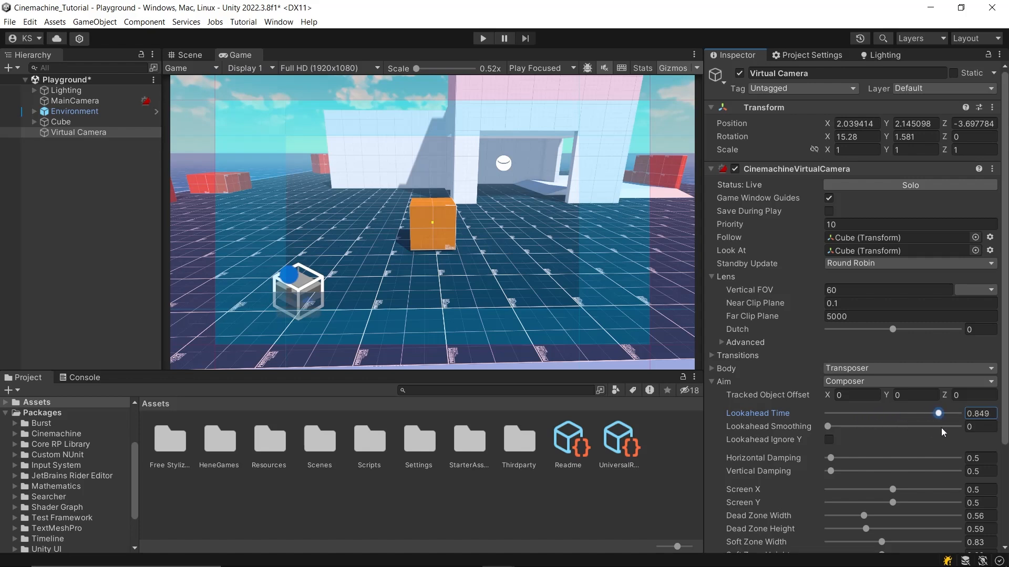
pyautogui.moveTo(936, 414); pyautogui.dragTo(859, 414)
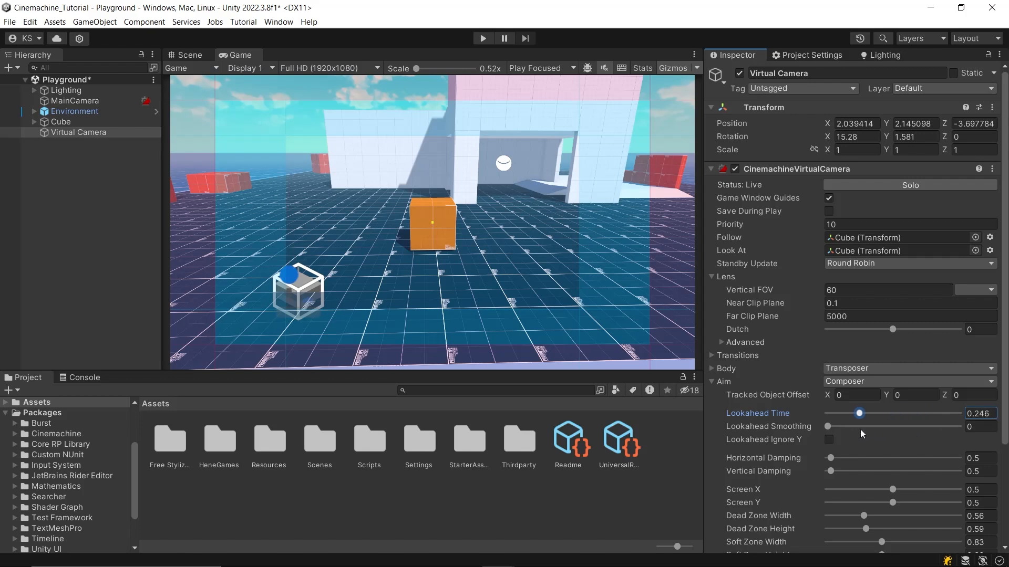
pyautogui.moveTo(859, 414); pyautogui.dragTo(857, 414)
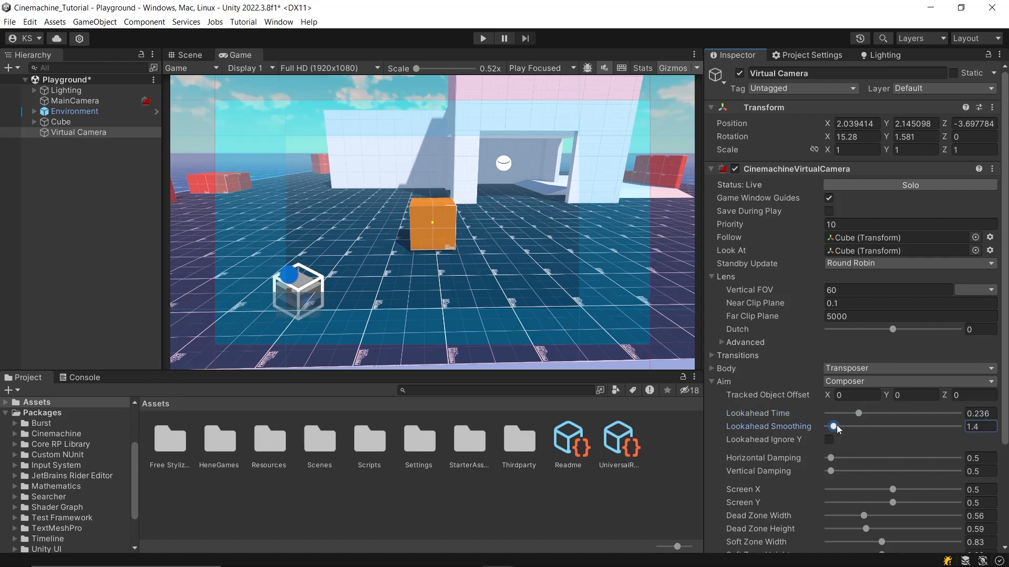
pyautogui.moveTo(834, 427); pyautogui.dragTo(872, 426)
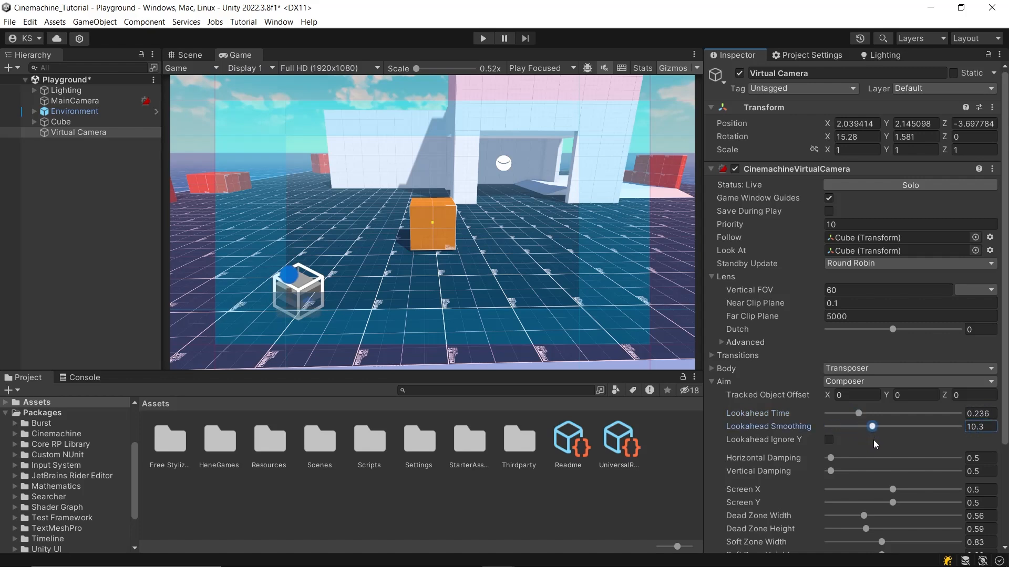
pyautogui.click(828, 439)
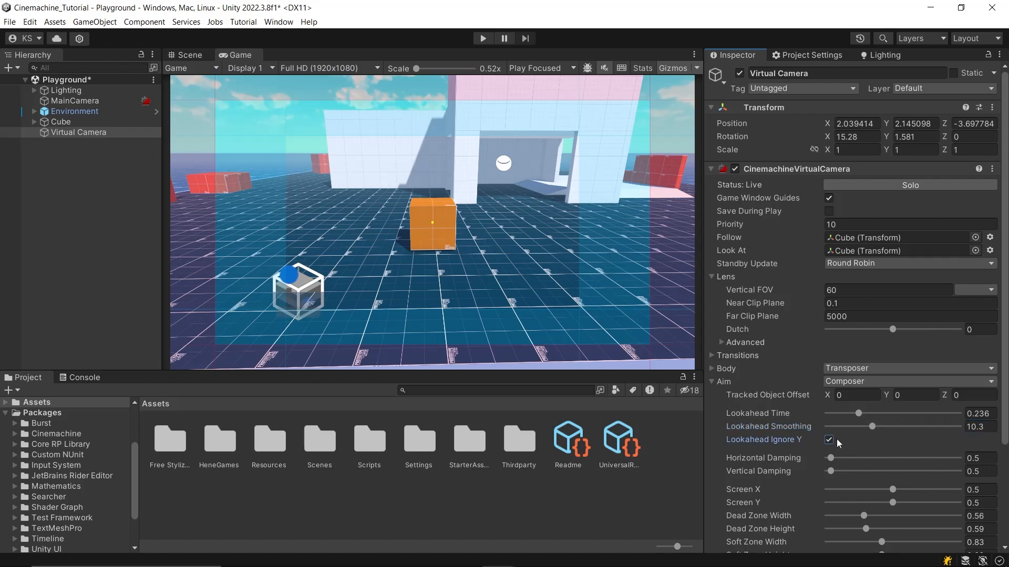